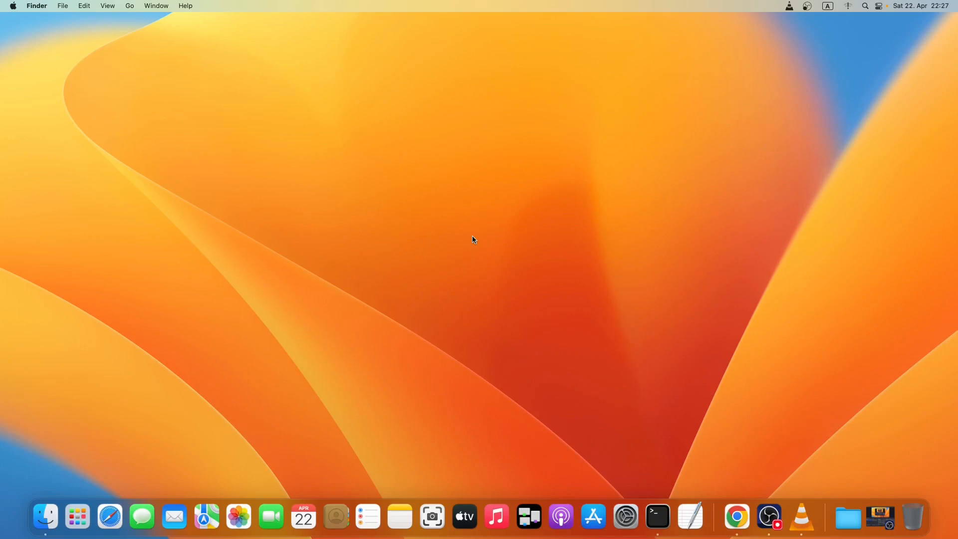
pyautogui.moveTo(736, 517)
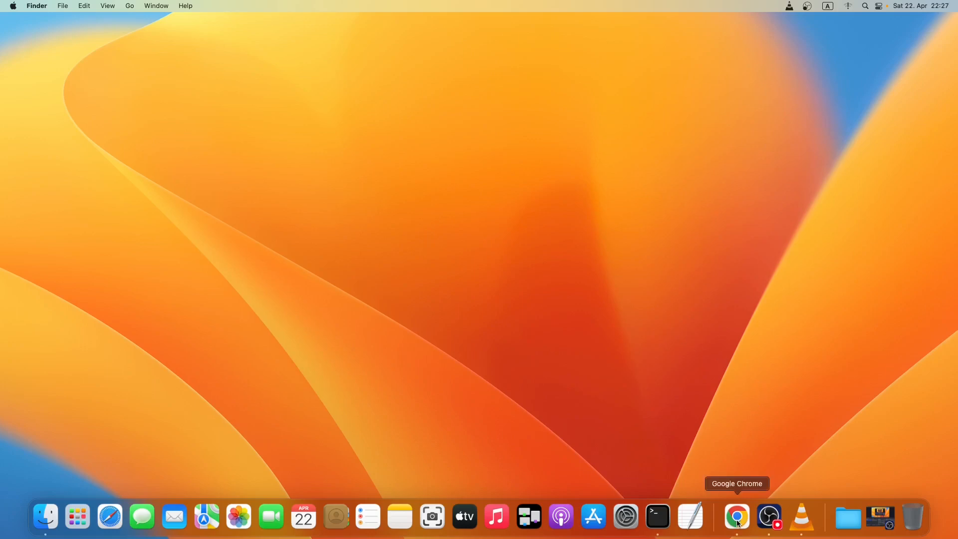
# - Launch Chrome and scroll the Google results for 'java' down to Oracle's Java Downloads link
pyautogui.click(736, 516)
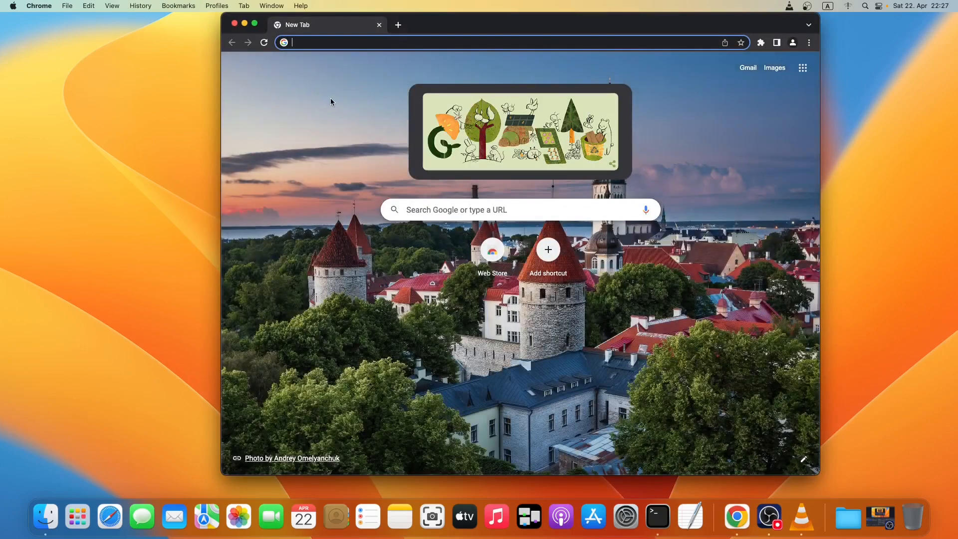
pyautogui.moveTo(262, 29)
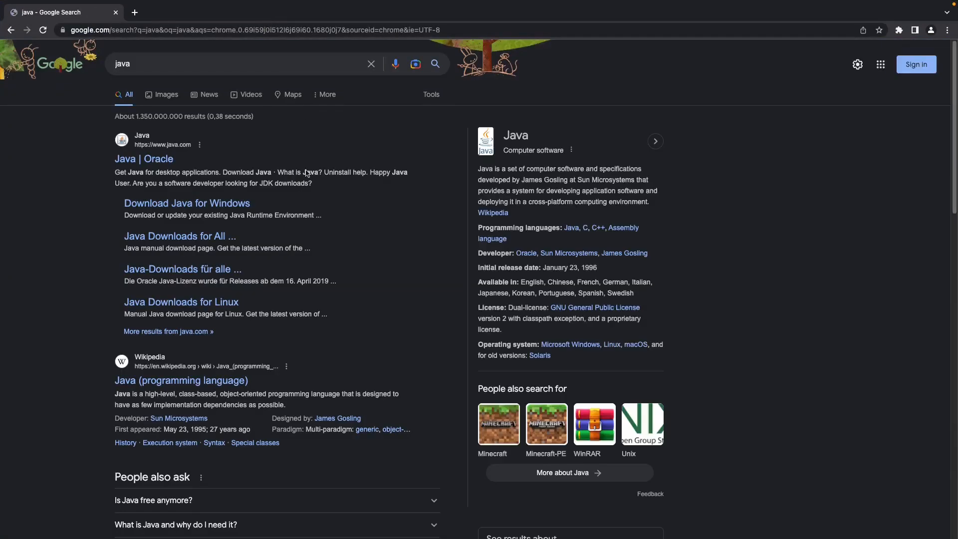
pyautogui.scroll(-3)
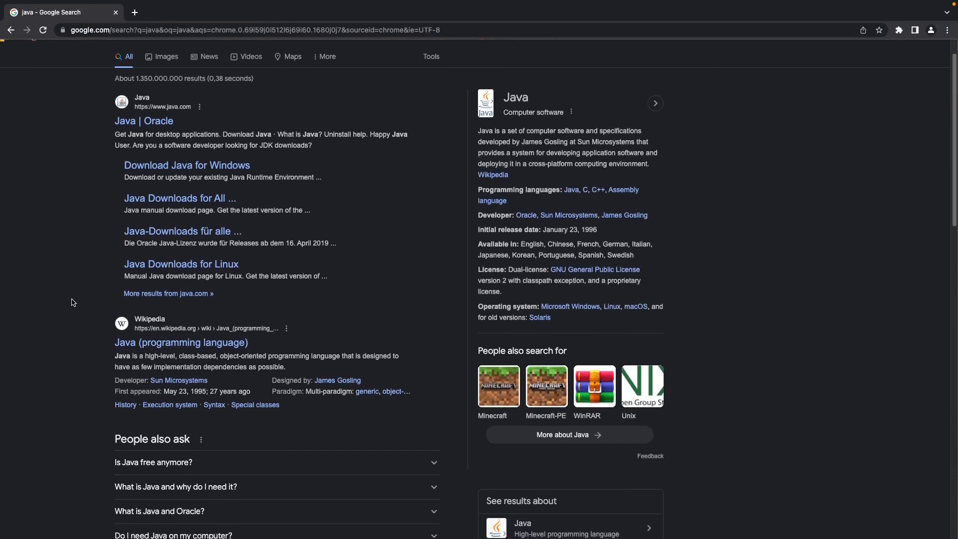
pyautogui.scroll(-3)
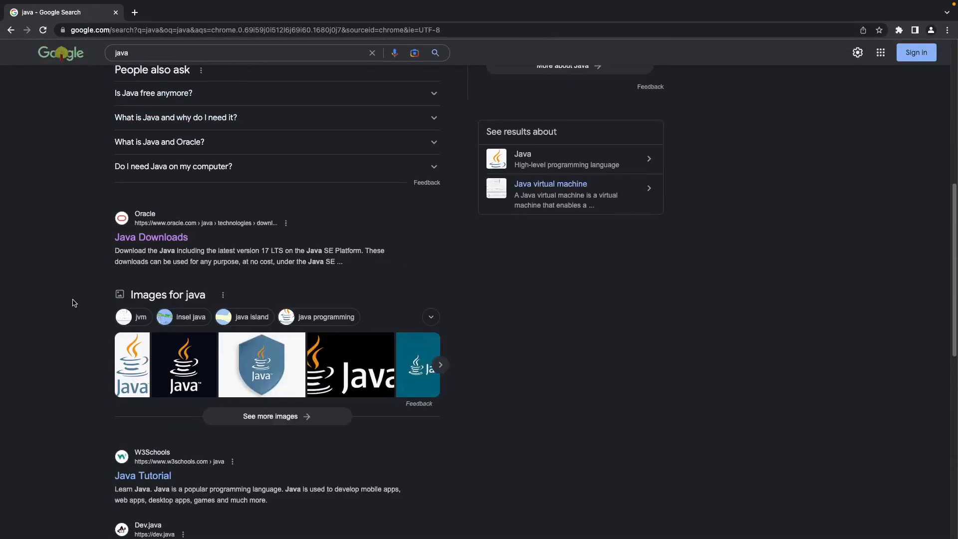
pyautogui.moveTo(151, 237)
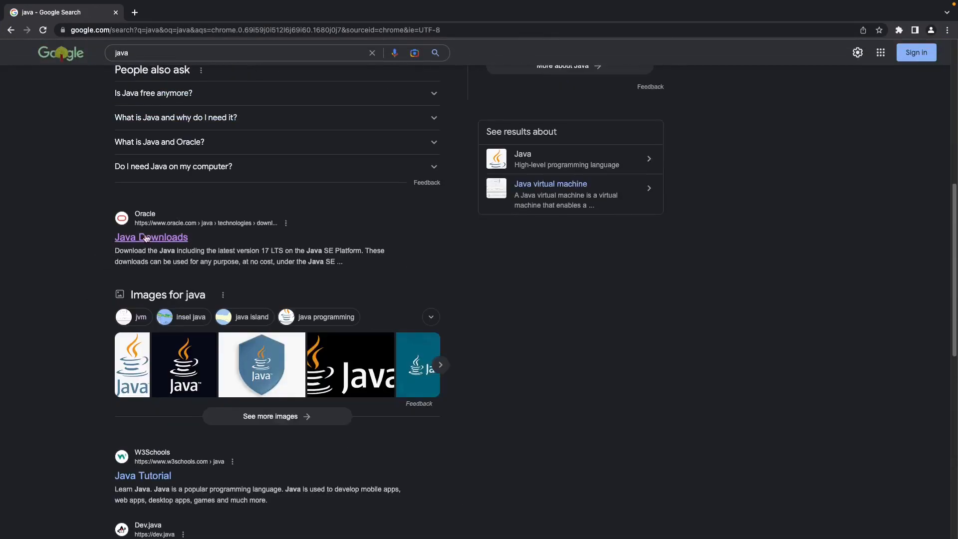
# - Download the macOS x64 DMG installer from Oracle's JDK 20 page and keep it
pyautogui.click(150, 237)
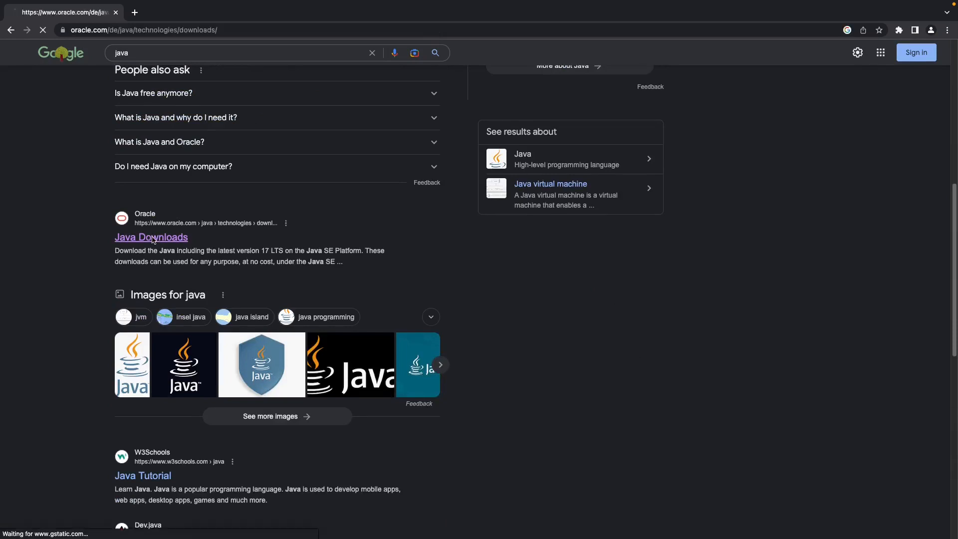
pyautogui.click(150, 237)
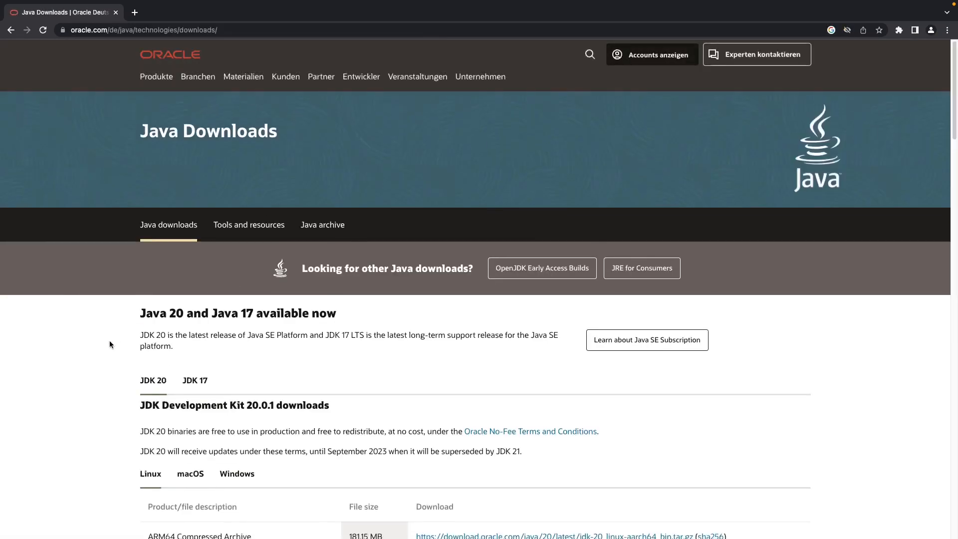
pyautogui.scroll(-3)
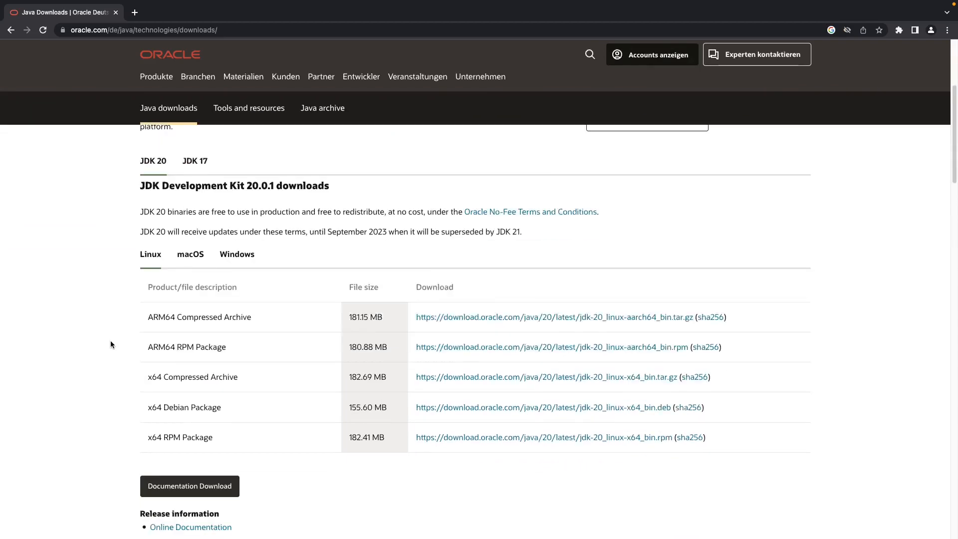
pyautogui.moveTo(190, 254)
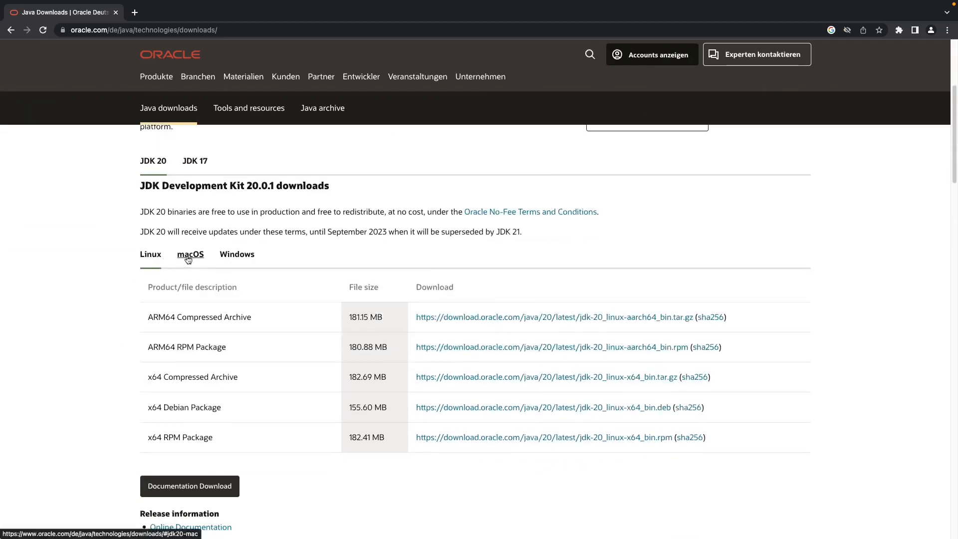
pyautogui.click(190, 254)
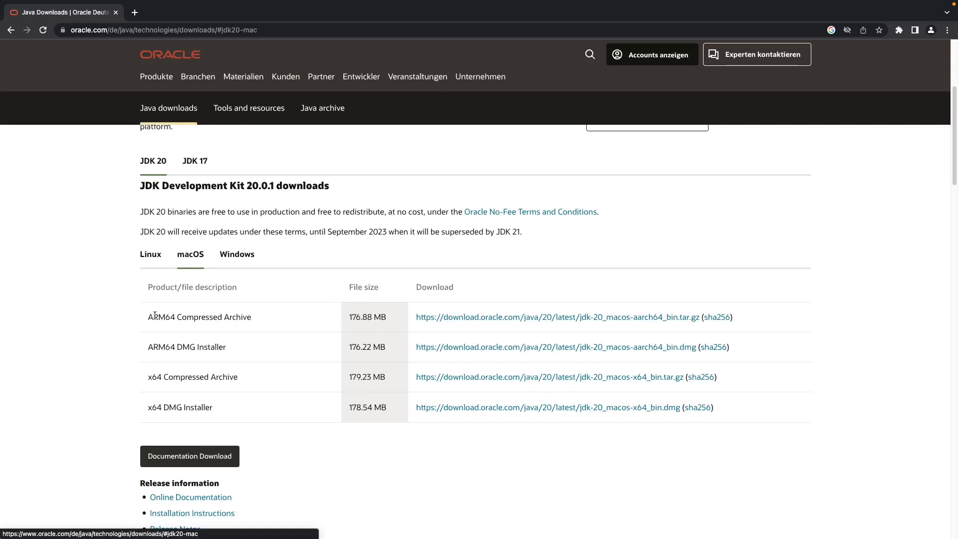
pyautogui.moveTo(147, 350)
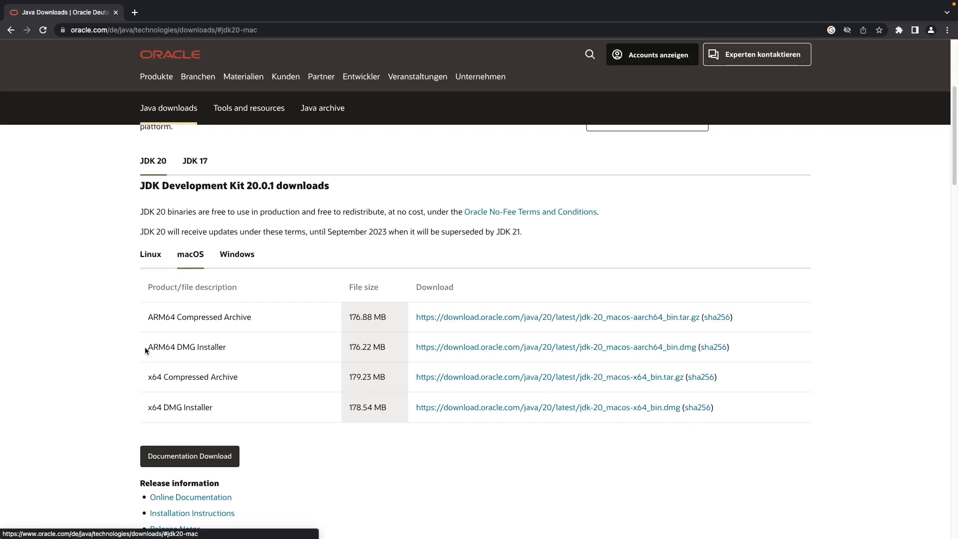
pyautogui.moveTo(191, 349)
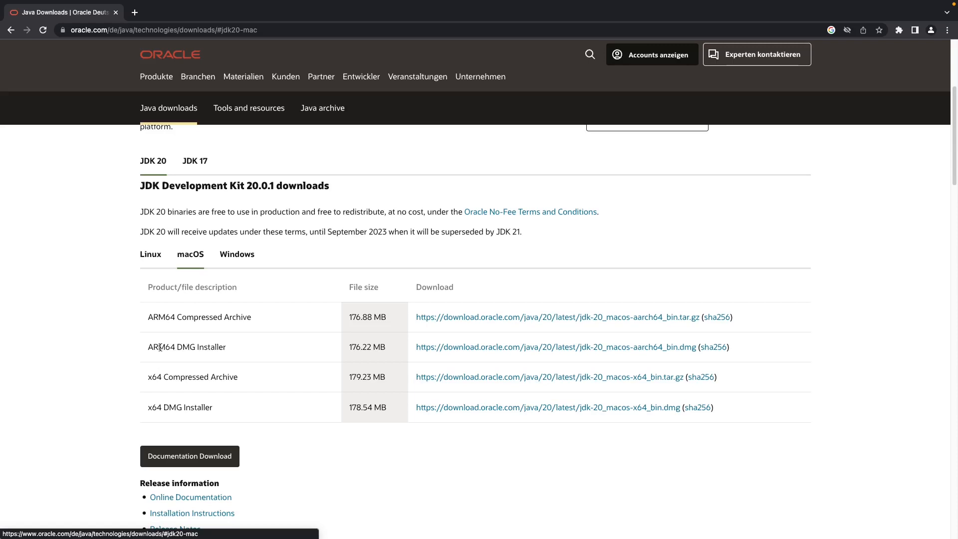
pyautogui.moveTo(452, 351)
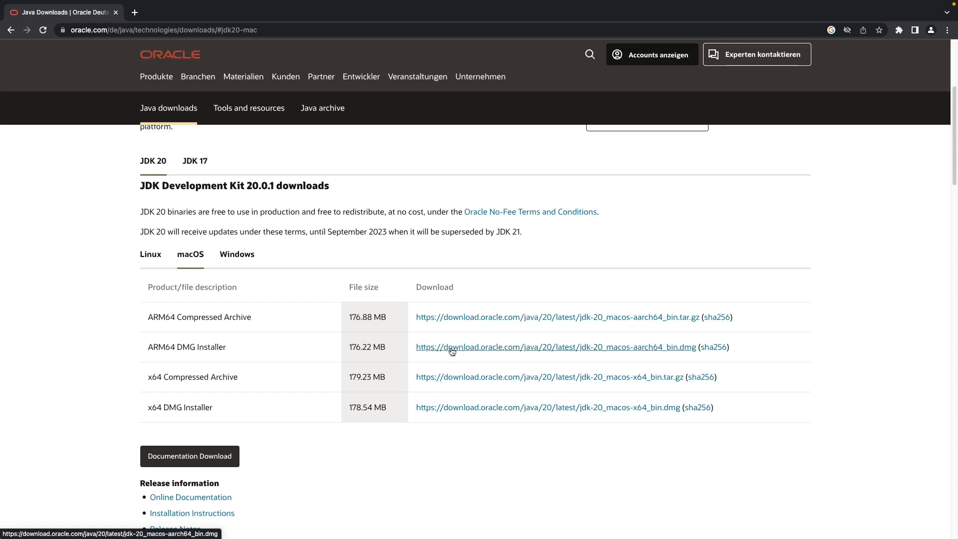
pyautogui.moveTo(119, 381)
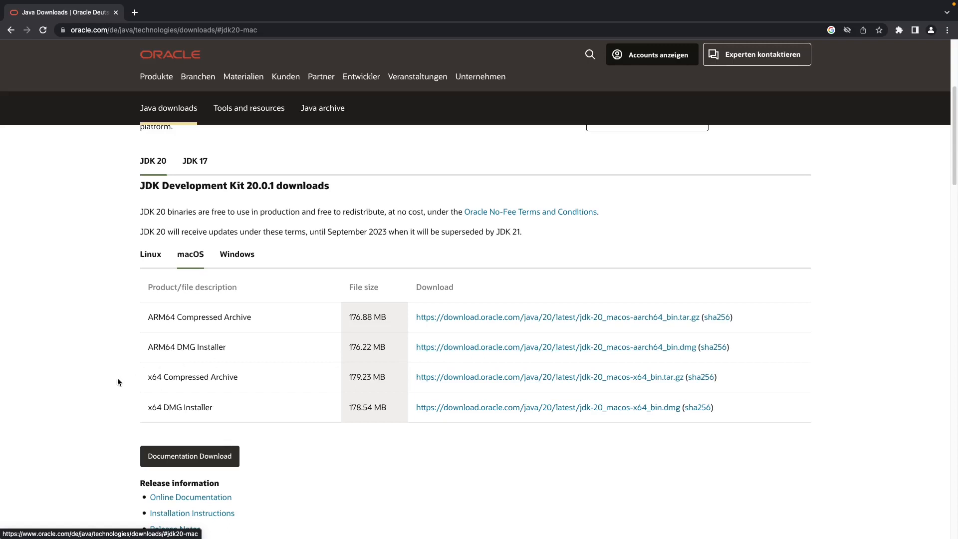
pyautogui.moveTo(221, 416)
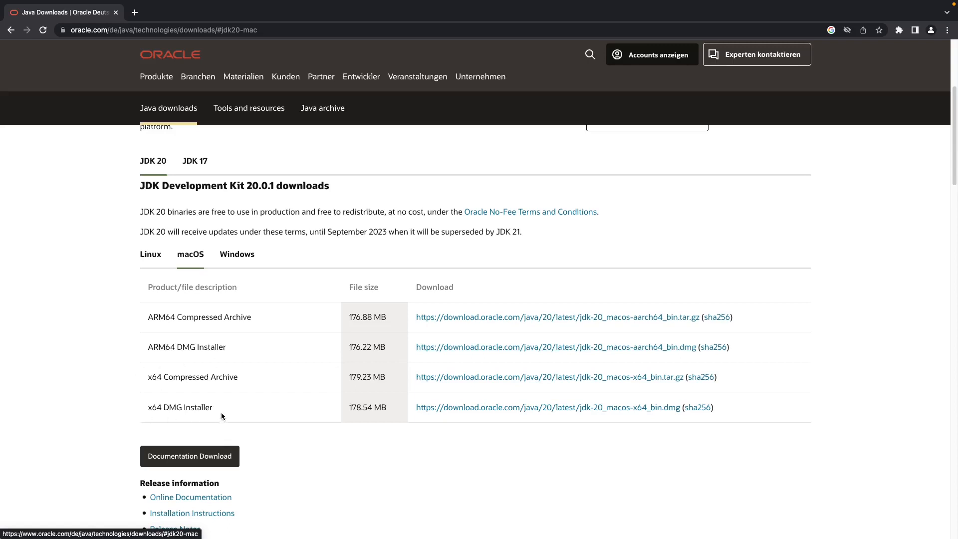
pyautogui.moveTo(299, 418)
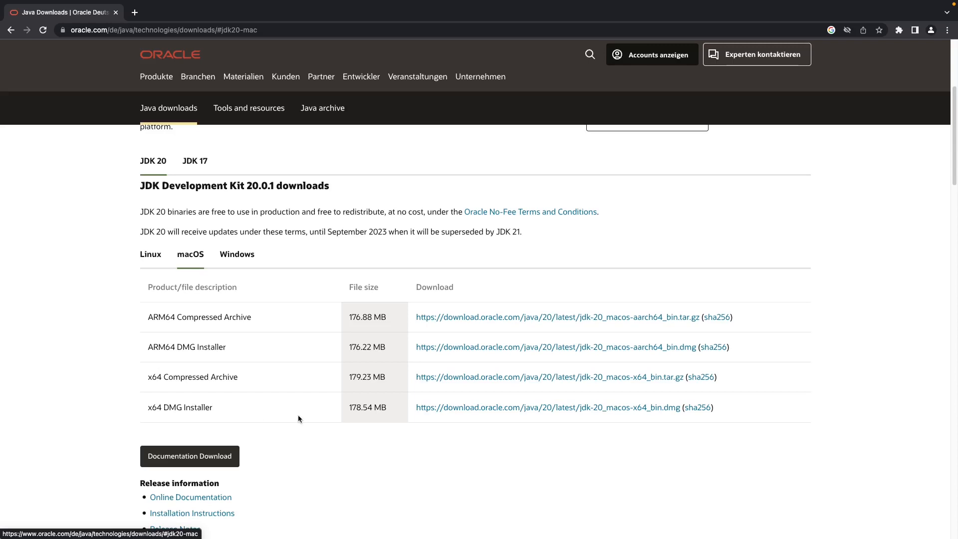
pyautogui.moveTo(506, 420)
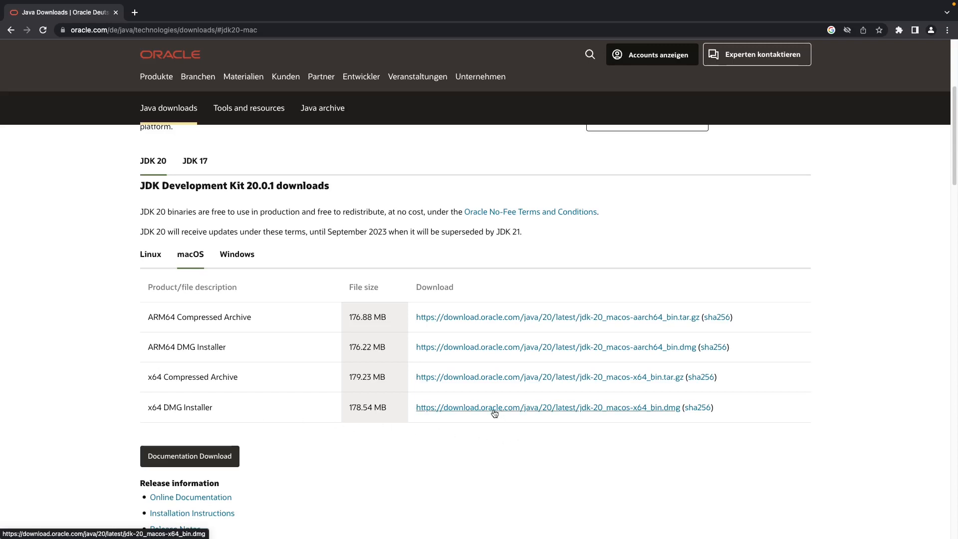
pyautogui.click(545, 407)
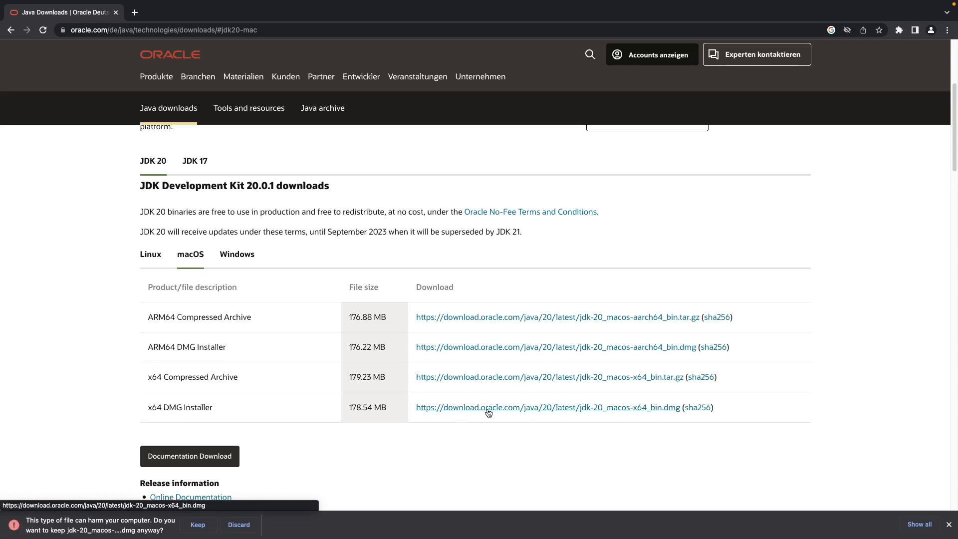
pyautogui.click(198, 524)
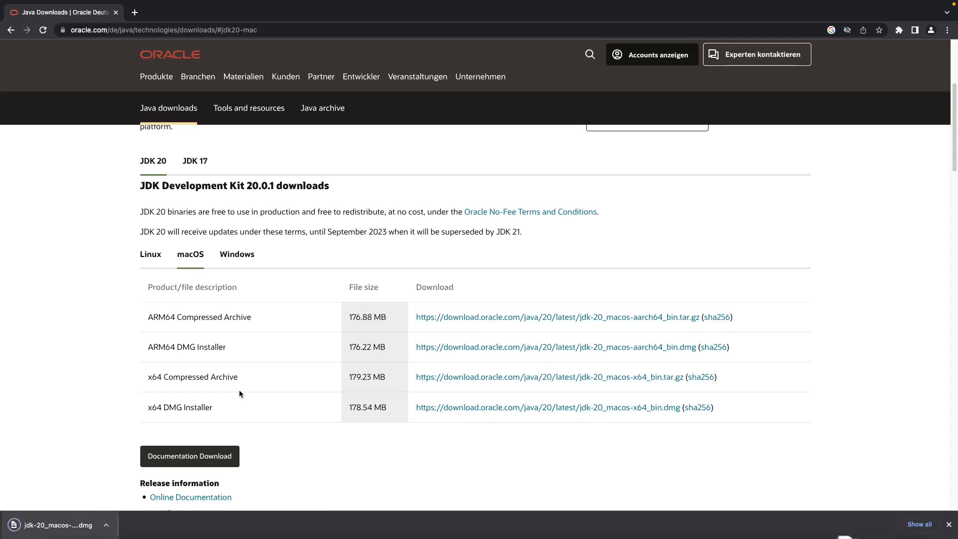
pyautogui.moveTo(106, 495)
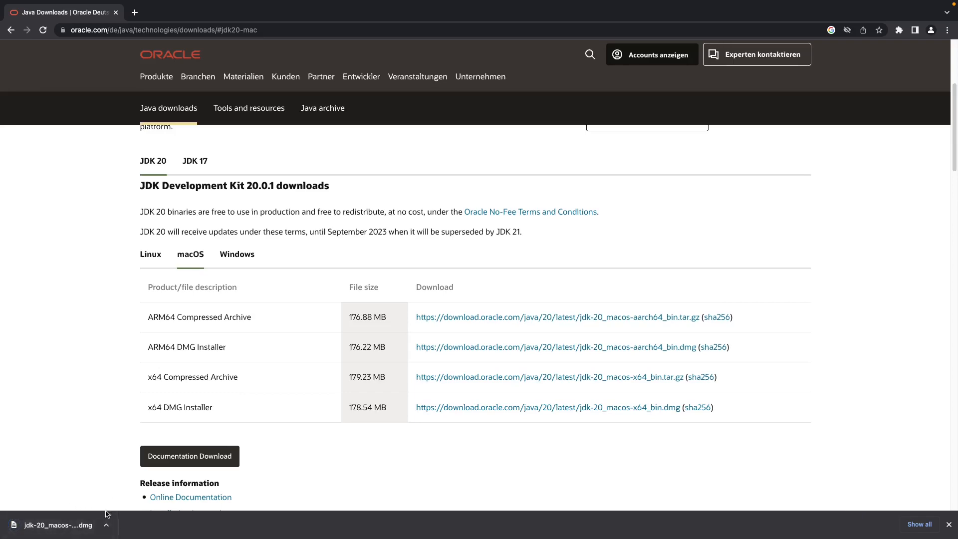
# - Reveal the JDK 20 dmg in Finder, open it, and right-click JDK 20.0.1.pkg
pyautogui.click(105, 524)
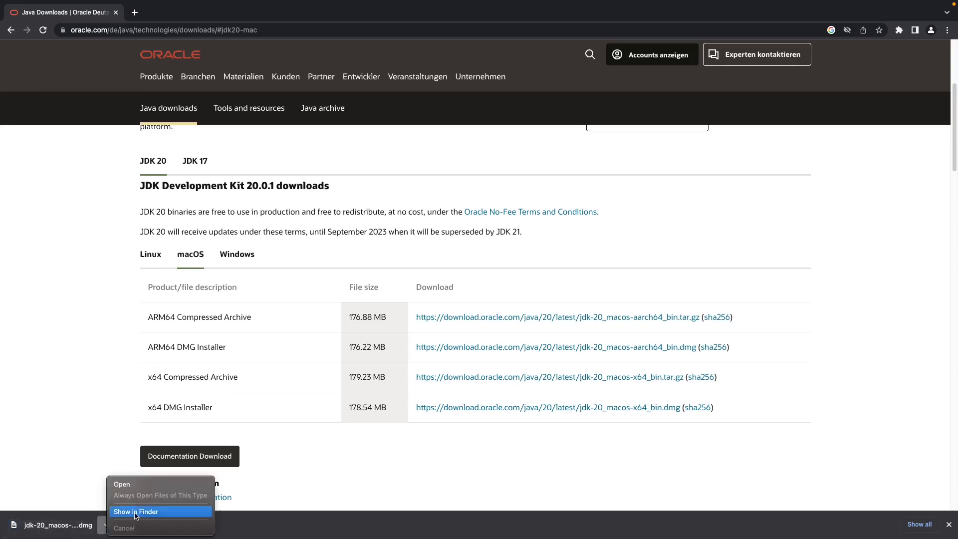
pyautogui.click(136, 511)
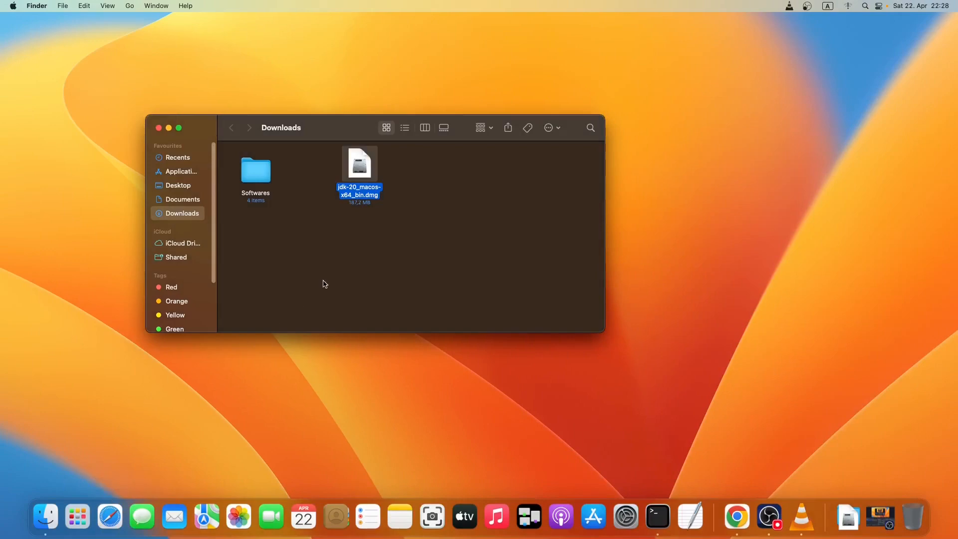
pyautogui.click(374, 236)
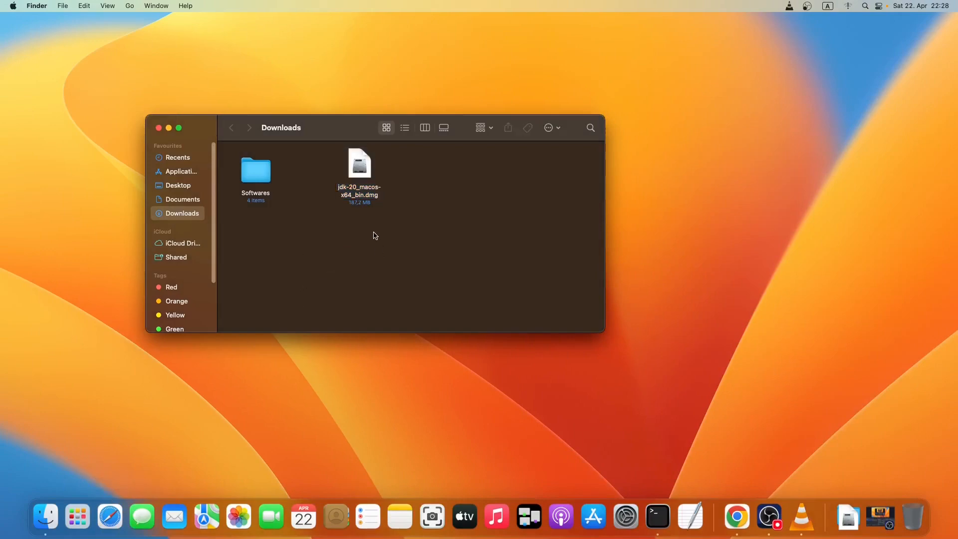
pyautogui.rightClick(359, 163)
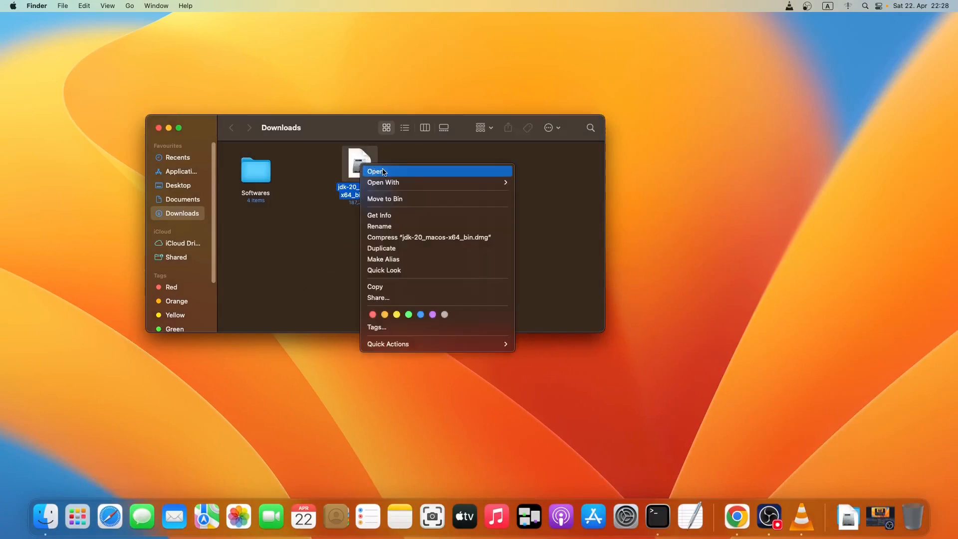
pyautogui.click(375, 171)
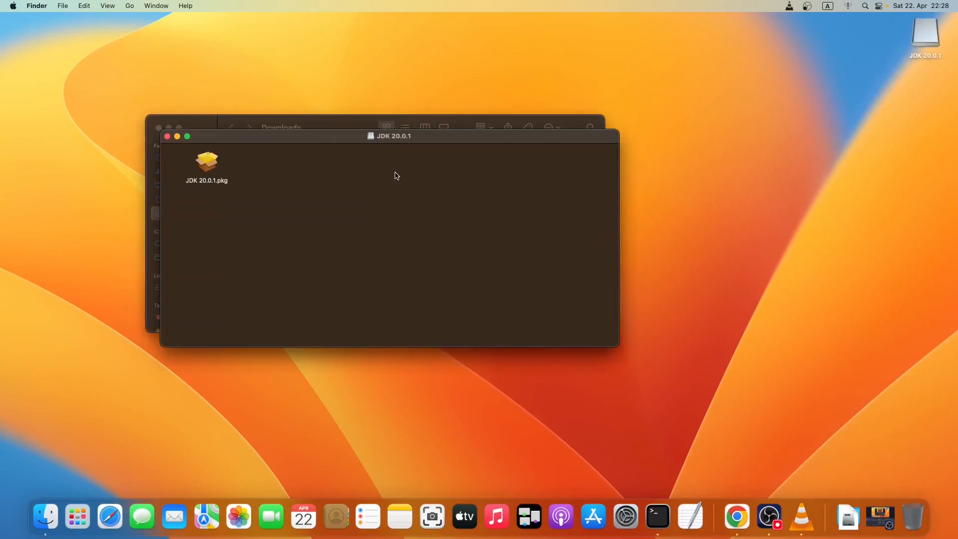
pyautogui.moveTo(203, 169)
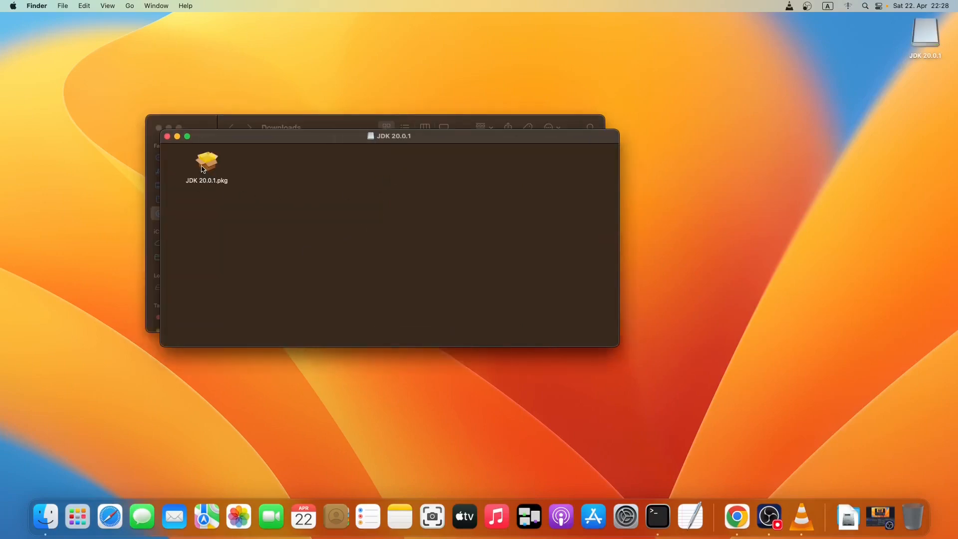
pyautogui.rightClick(207, 164)
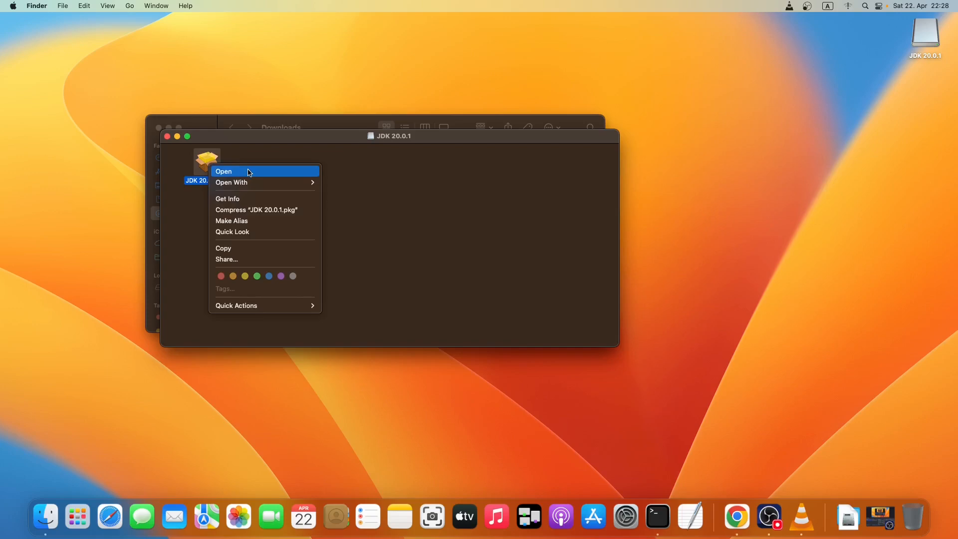
# - Run the JDK 20.0.1 package with the standard install, authorise with the password, then bin the installer
pyautogui.click(223, 171)
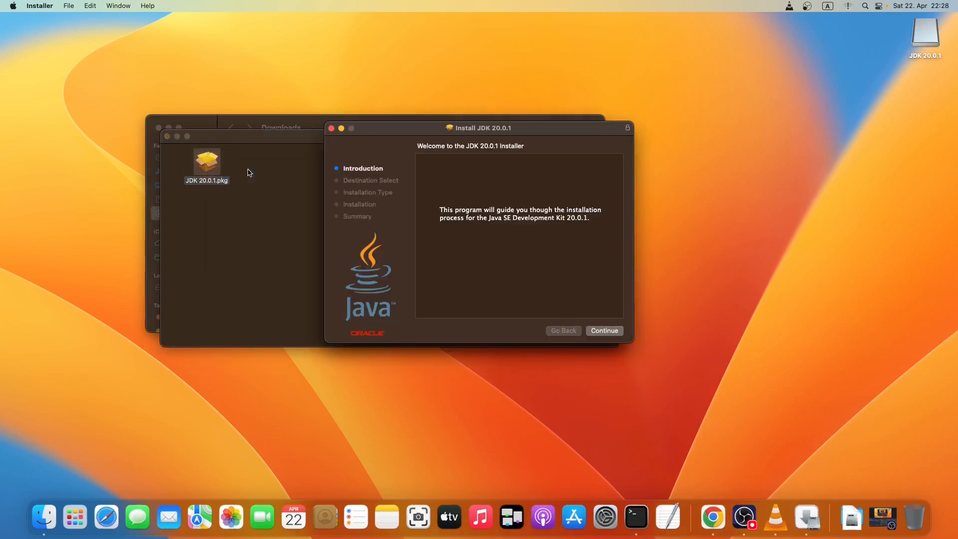
pyautogui.moveTo(379, 132)
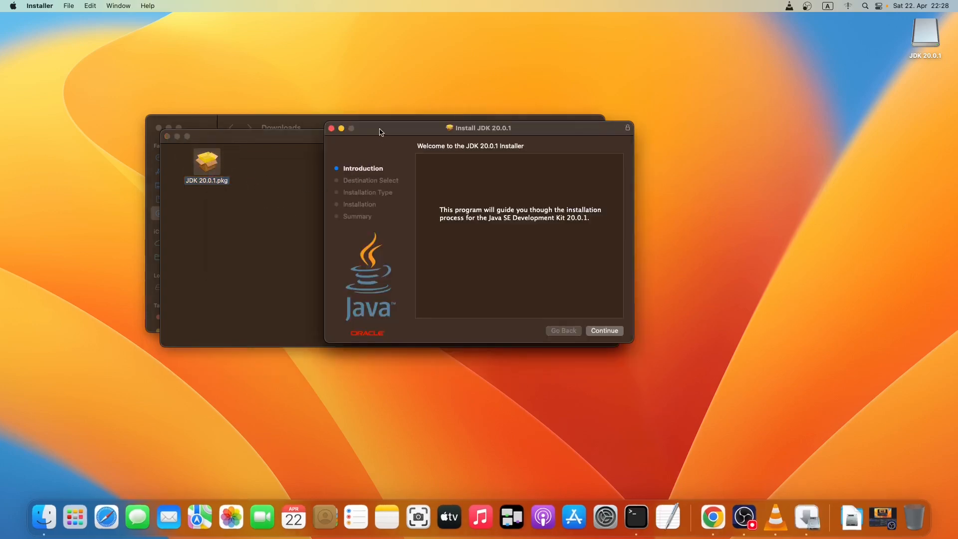
pyautogui.moveTo(506, 322)
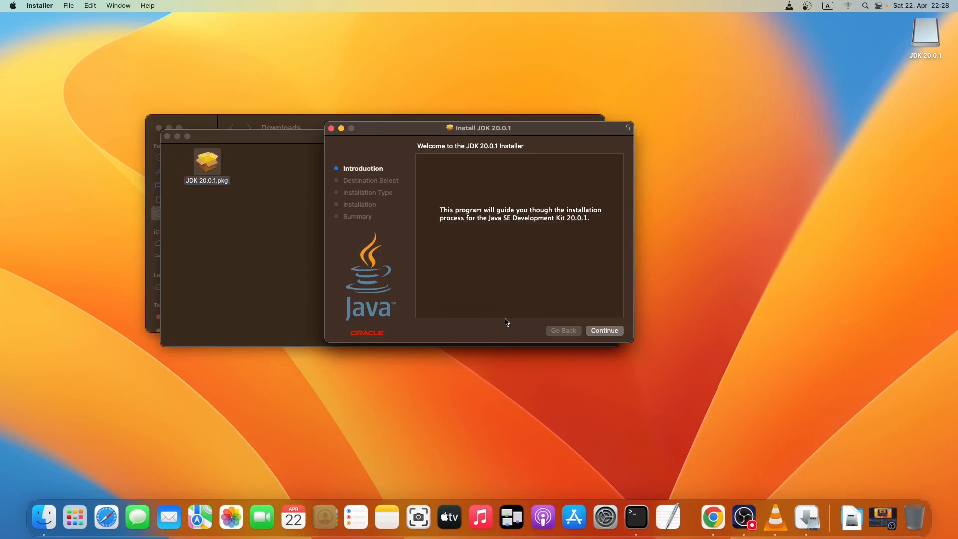
pyautogui.click(603, 330)
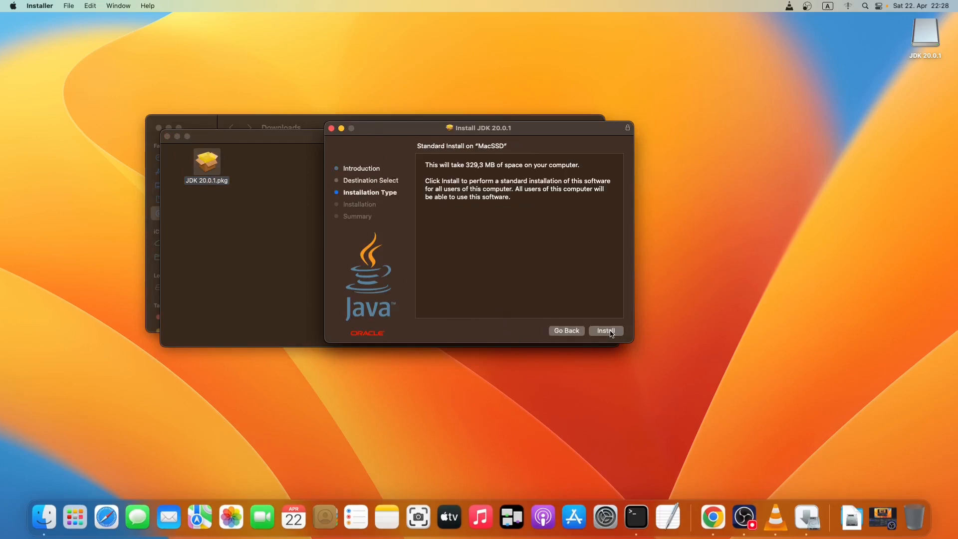
pyautogui.click(604, 330)
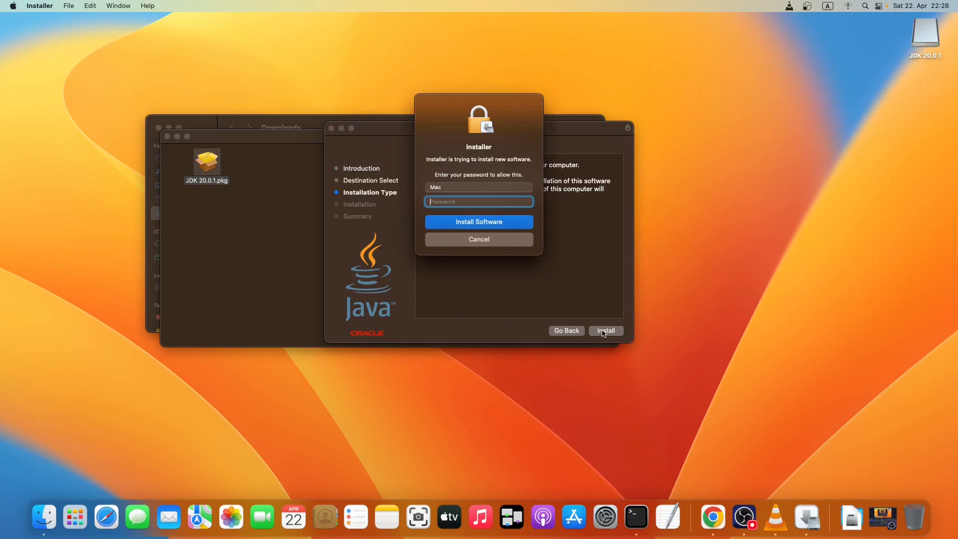
pyautogui.write('•••')
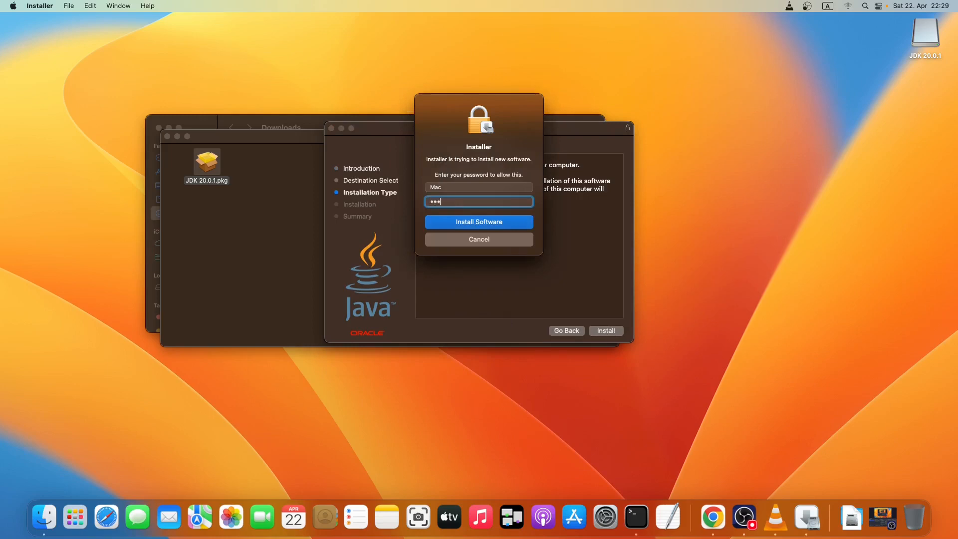
pyautogui.write('•')
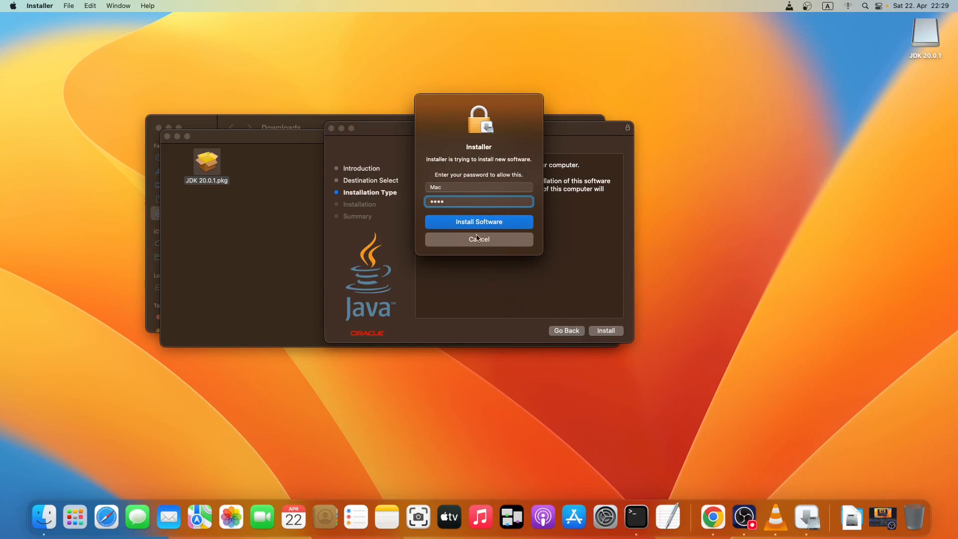
pyautogui.click(478, 221)
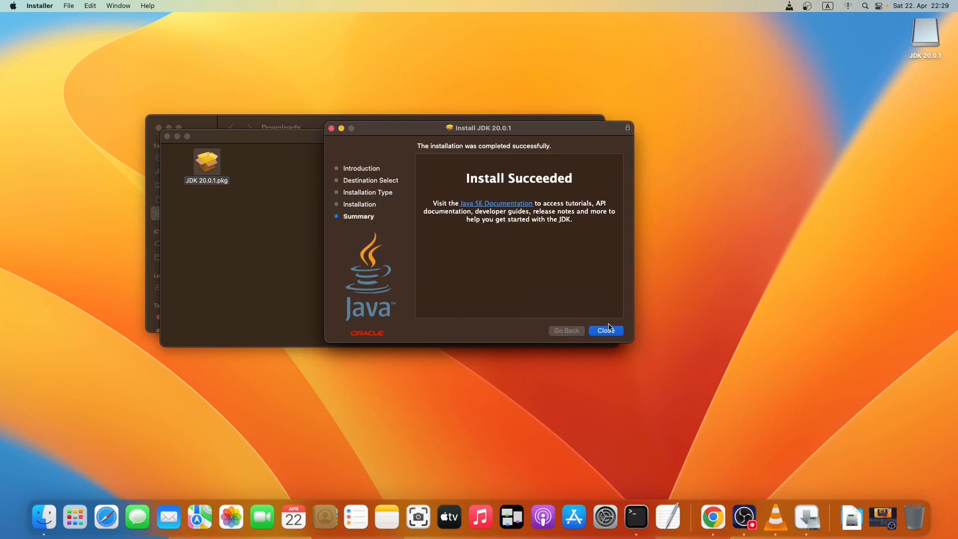
pyautogui.moveTo(605, 331)
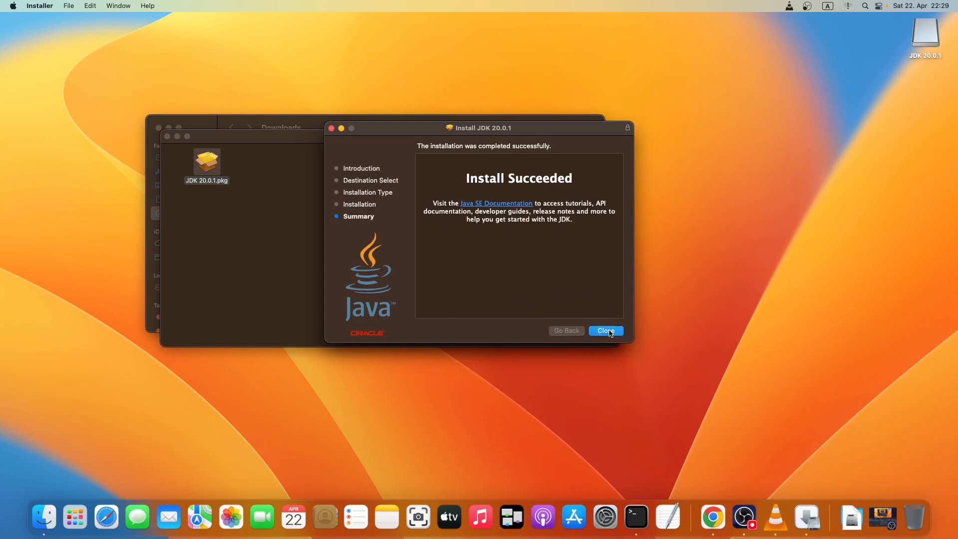
pyautogui.click(604, 331)
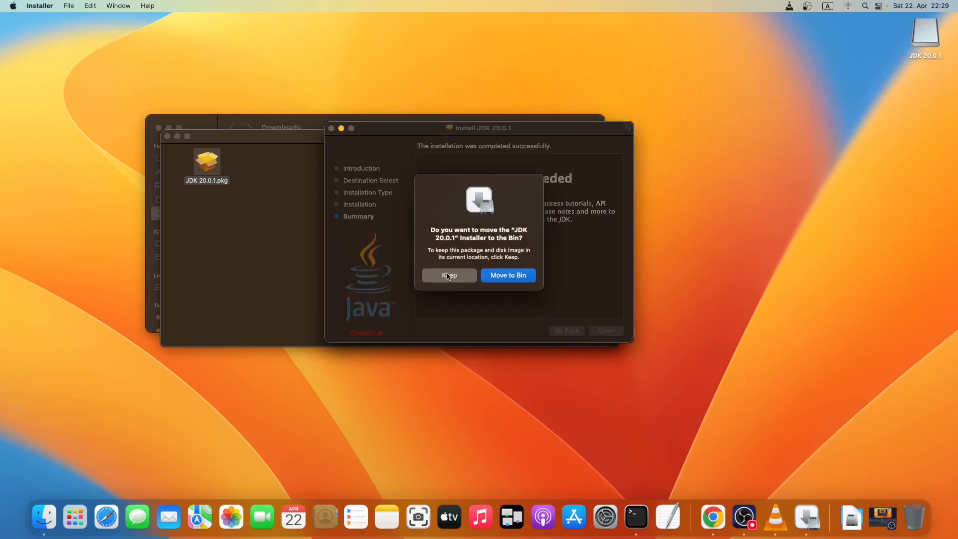
pyautogui.moveTo(496, 284)
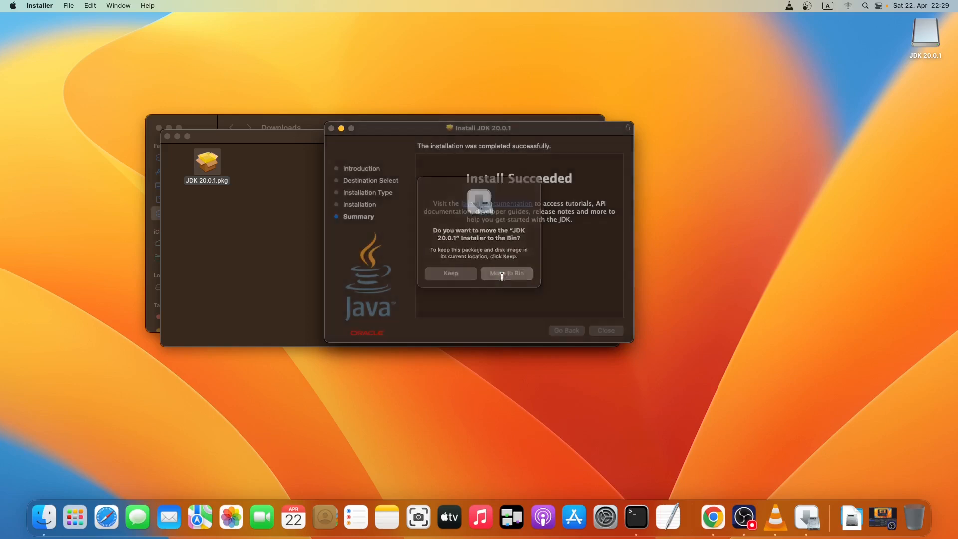
pyautogui.click(506, 273)
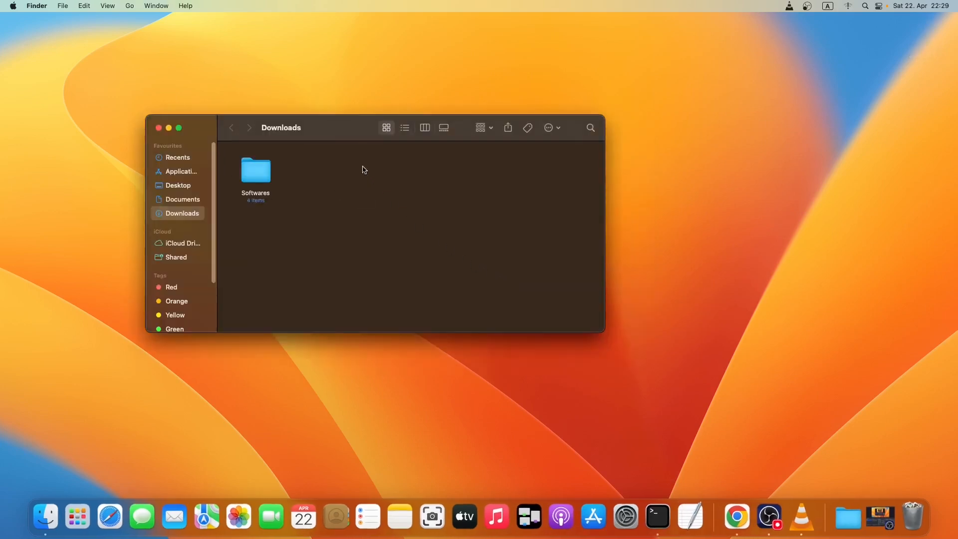
# - Close the Finder Downloads window
pyautogui.click(158, 128)
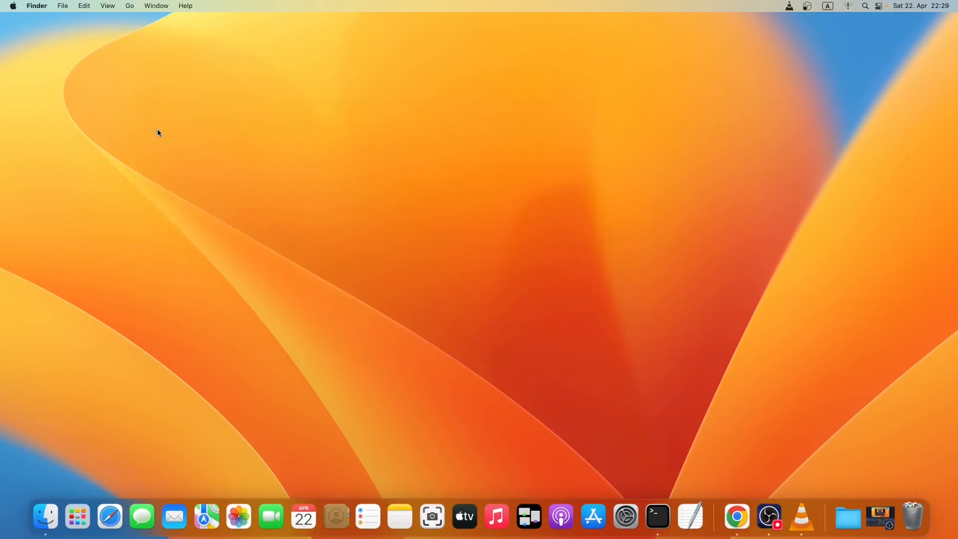
pyautogui.moveTo(547, 269)
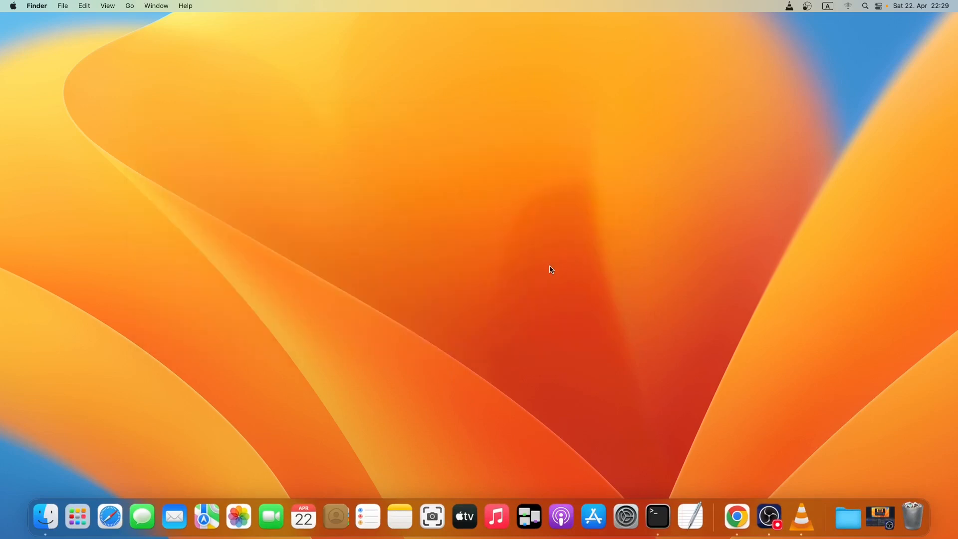
pyautogui.moveTo(670, 468)
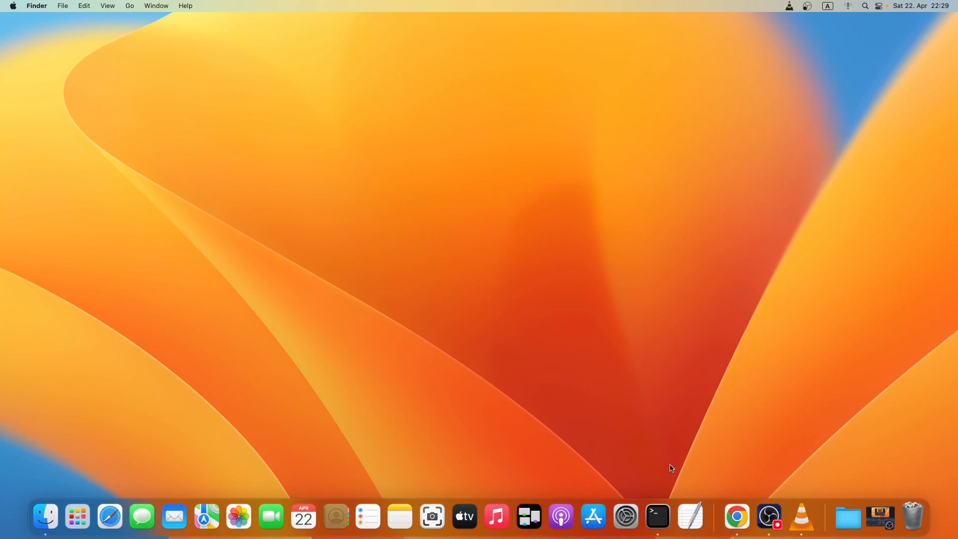
# - Open Terminal and run java -version to confirm version 20.0.1
pyautogui.click(656, 516)
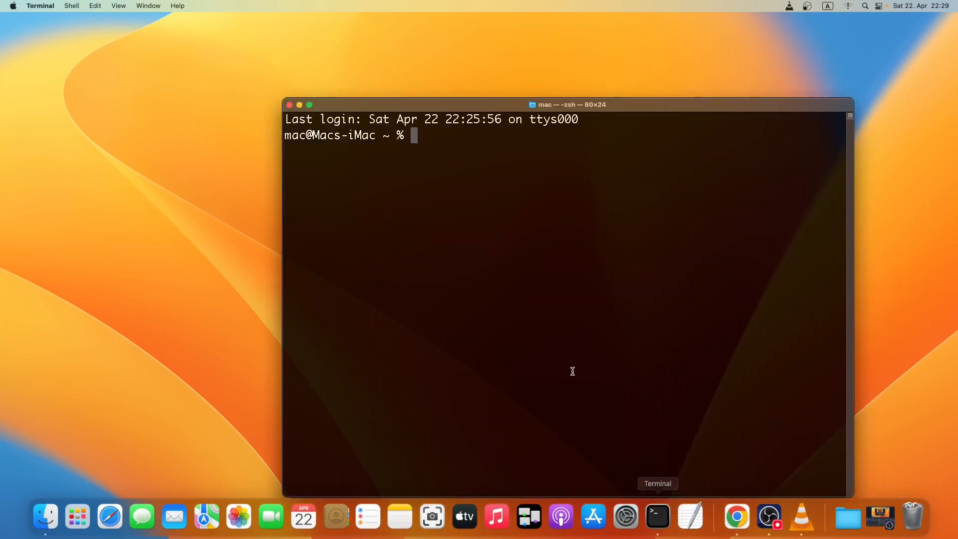
pyautogui.moveTo(478, 173)
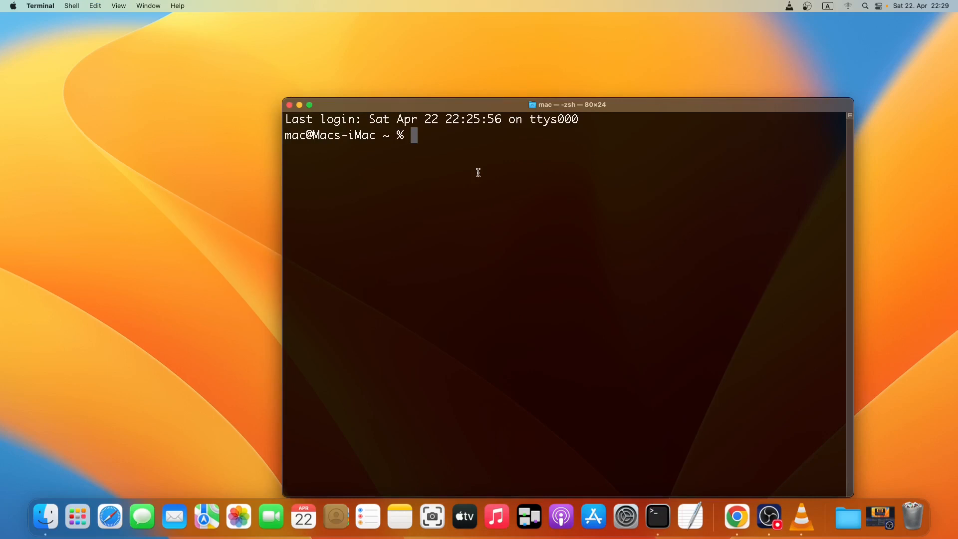
pyautogui.write('java')
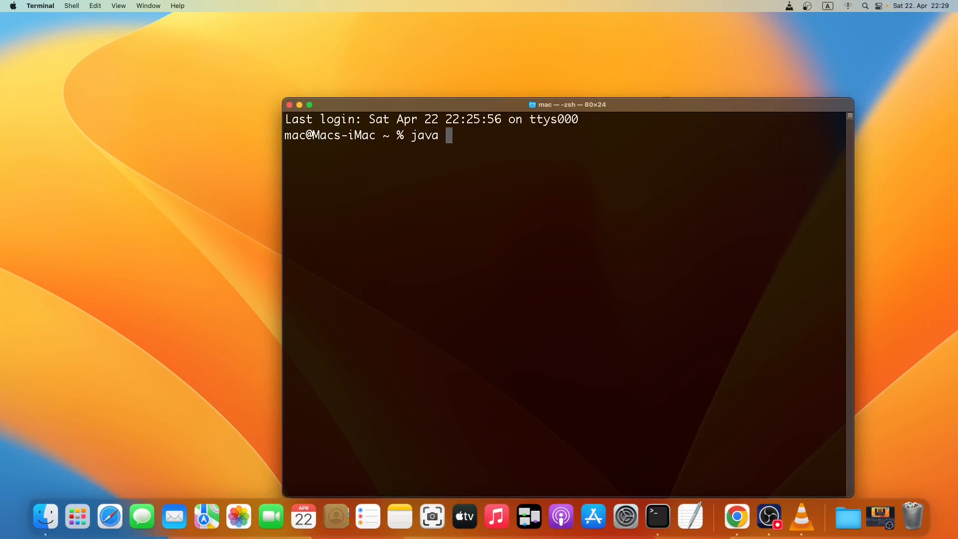
pyautogui.write('-ver')
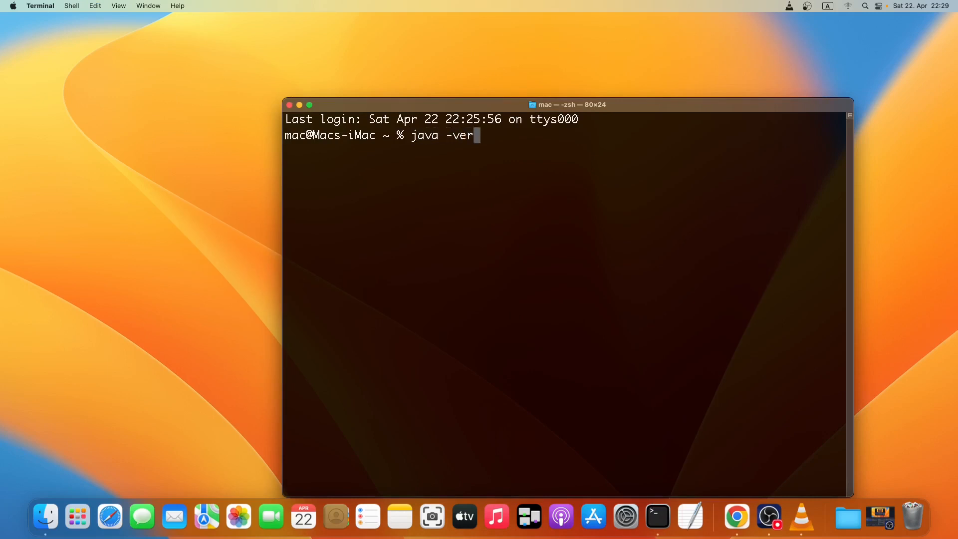
pyautogui.write('sion')
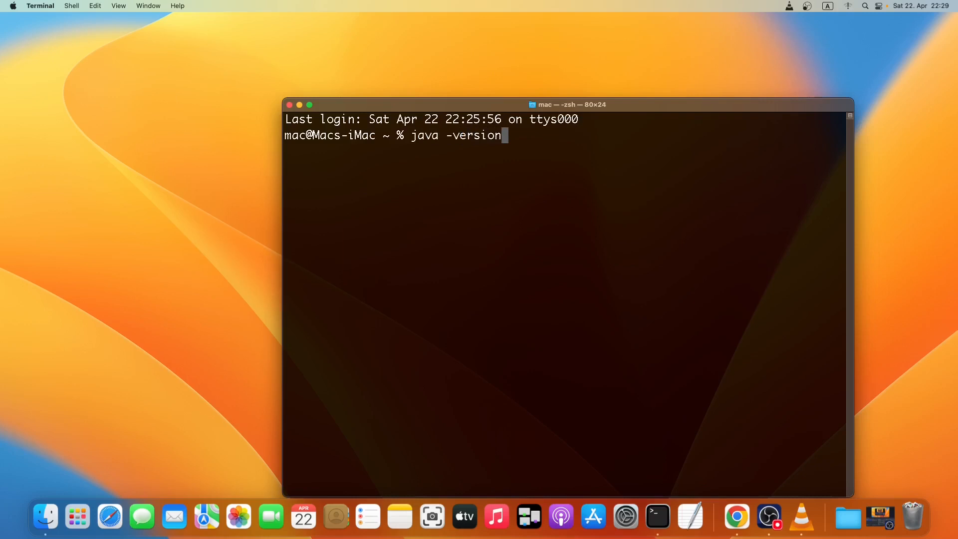
pyautogui.press('Return')
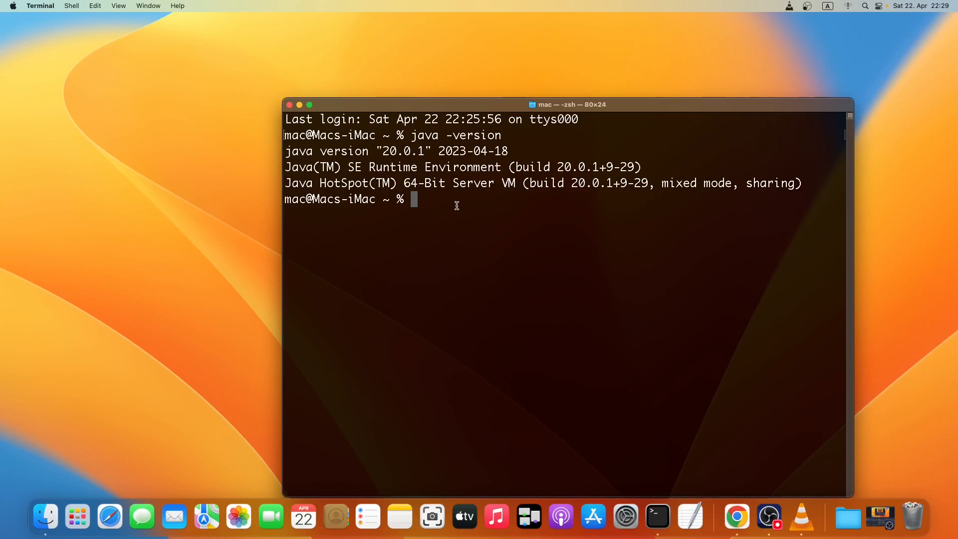
pyautogui.moveTo(469, 233)
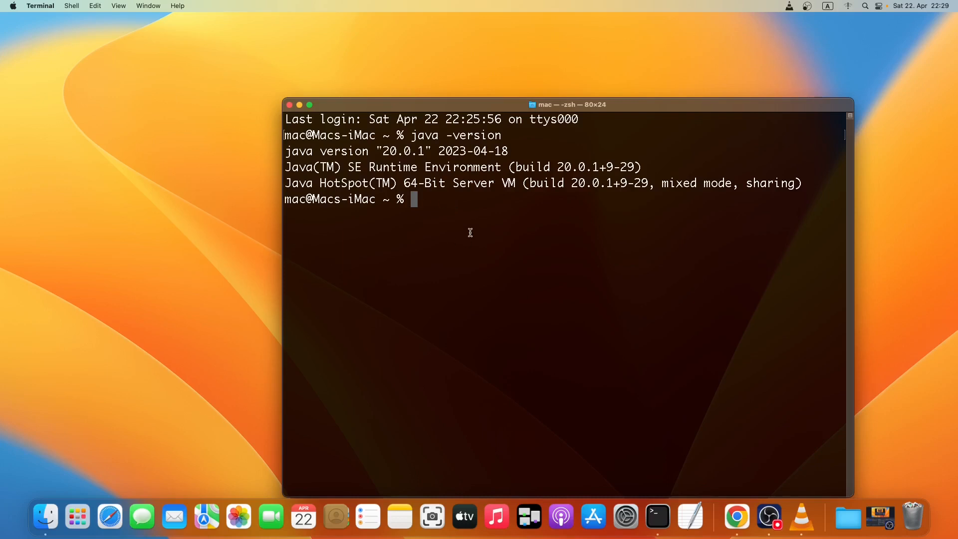
pyautogui.moveTo(460, 230)
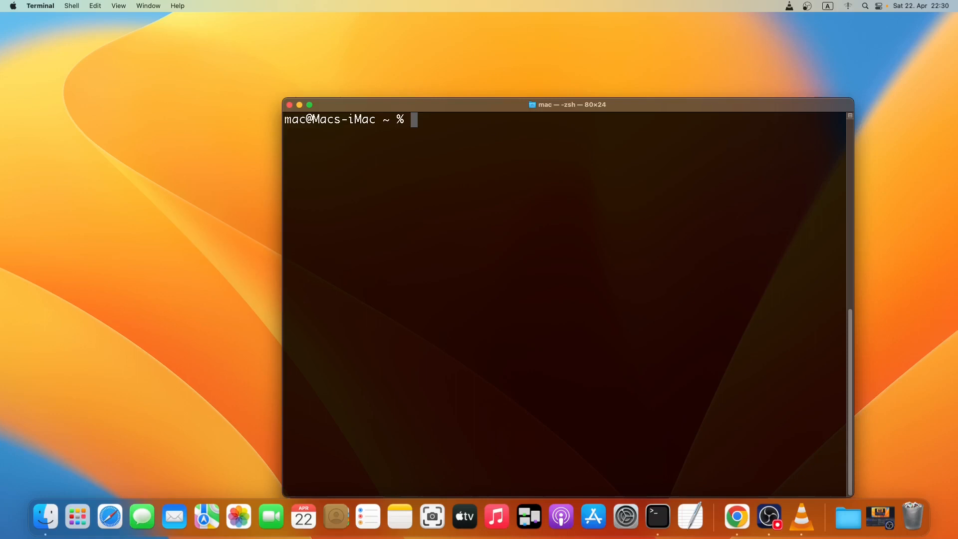
# - Enter nano .zshrc to edit the zsh startup file
pyautogui.write('nan')
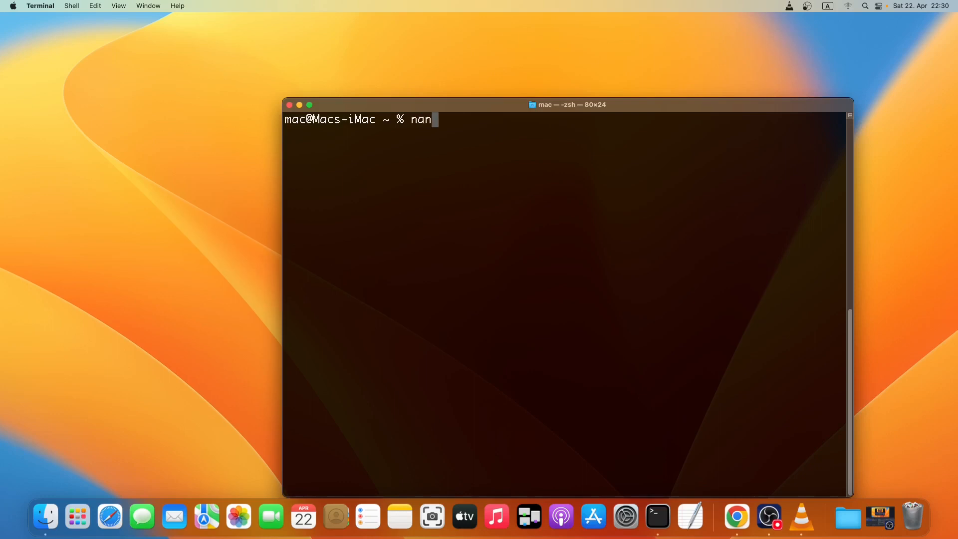
pyautogui.write('o')
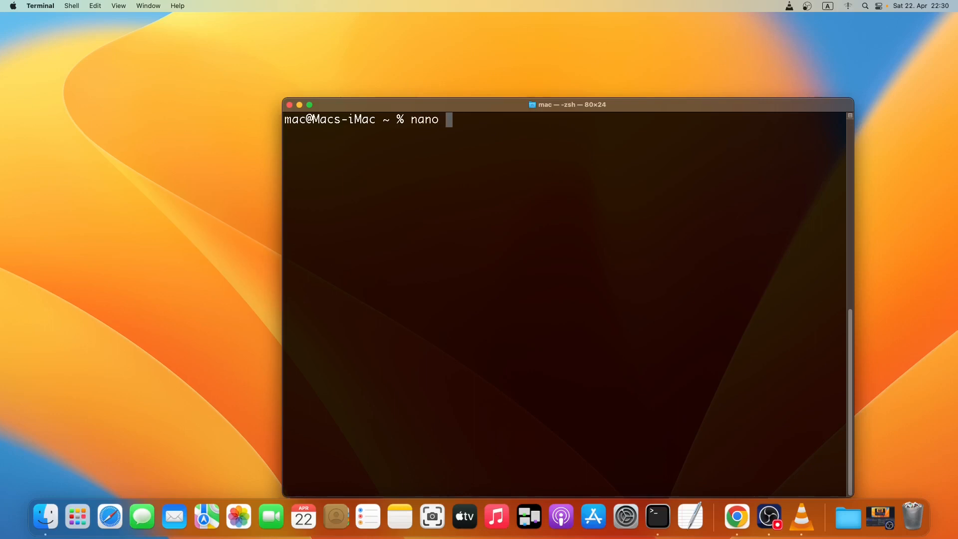
pyautogui.write('.')
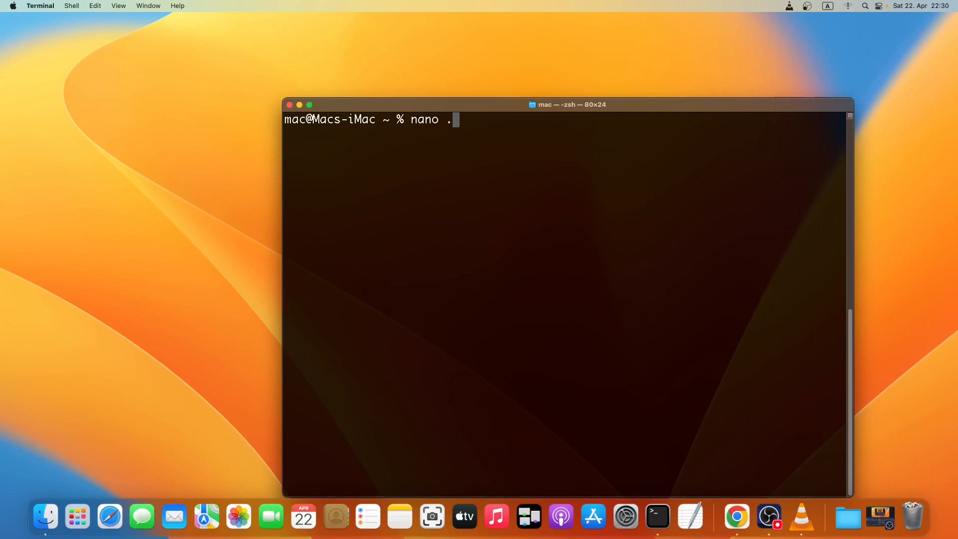
pyautogui.write('zsh')
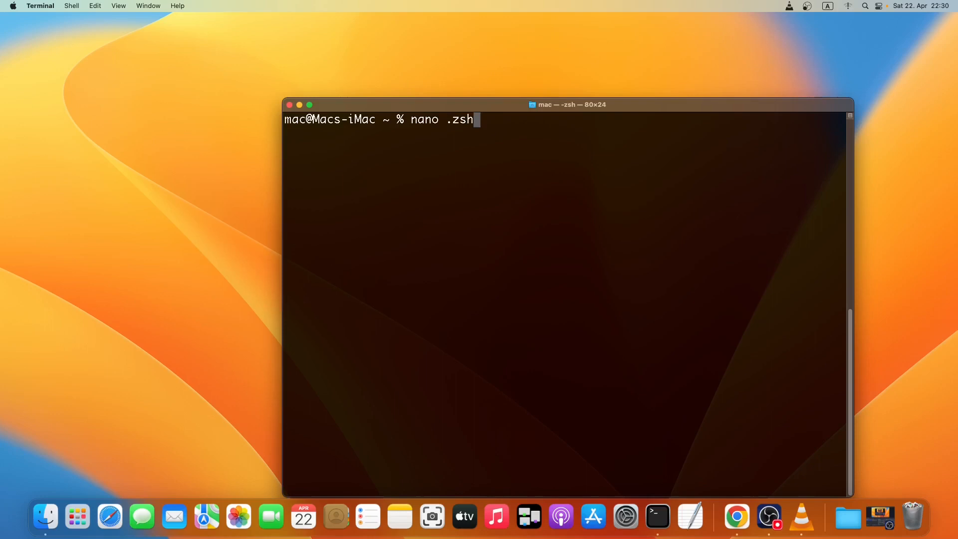
pyautogui.write('rc')
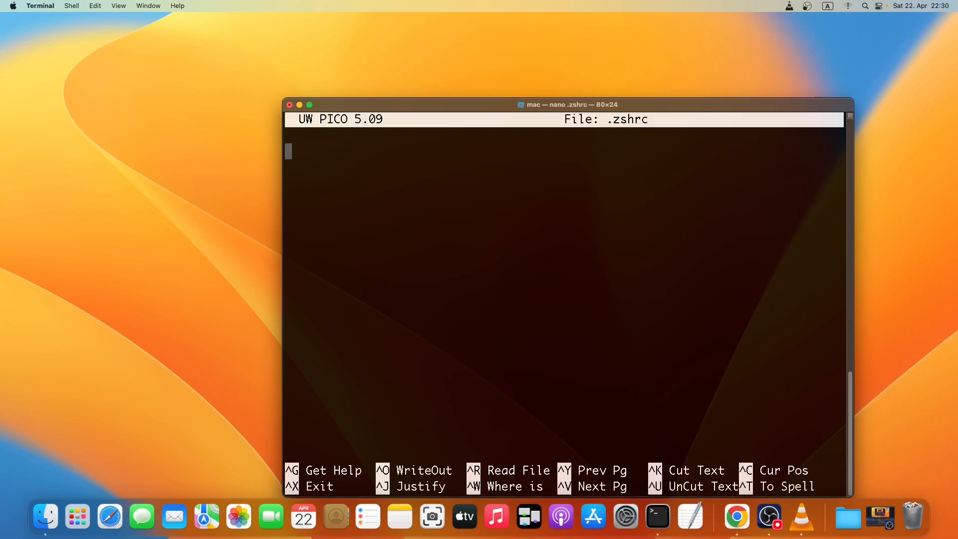
pyautogui.moveTo(455, 205)
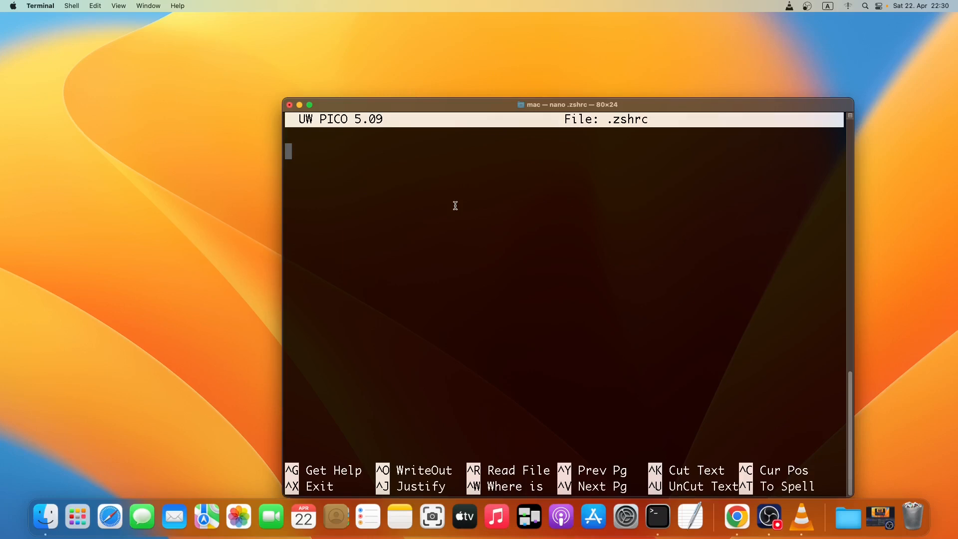
# - Type export JAVA_HOME=$(/usr/libexec/java_home) as the first line of .zshrc
pyautogui.write('expo')
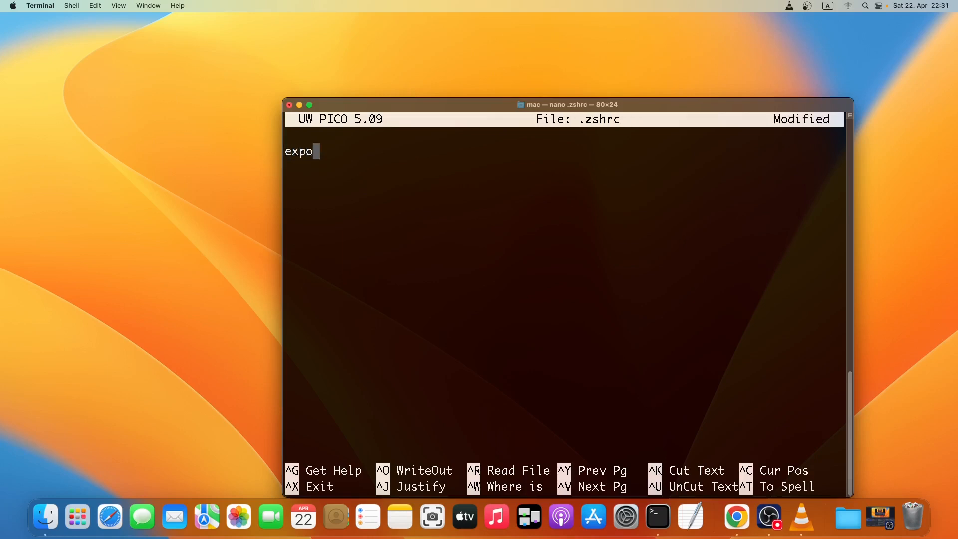
pyautogui.write('rt')
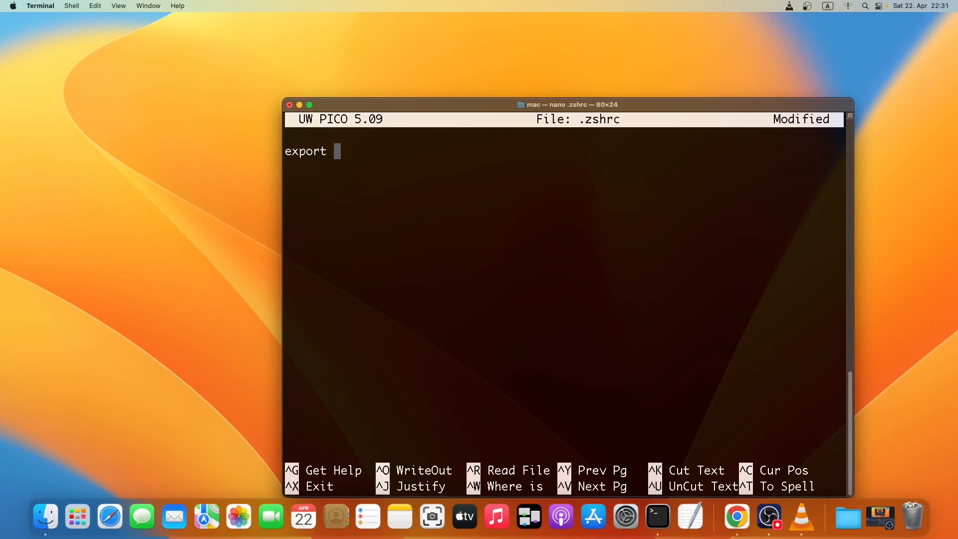
pyautogui.write('JAVA_')
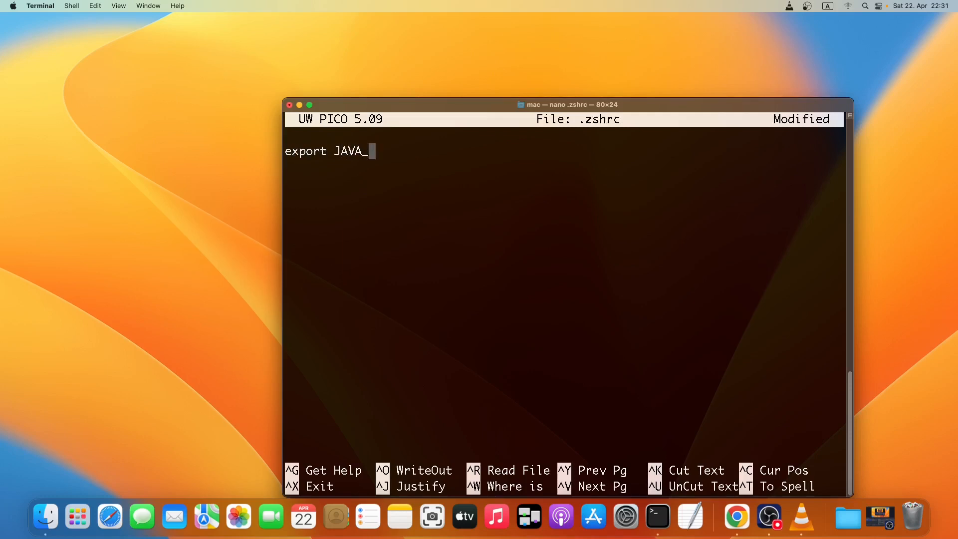
pyautogui.write('HOME')
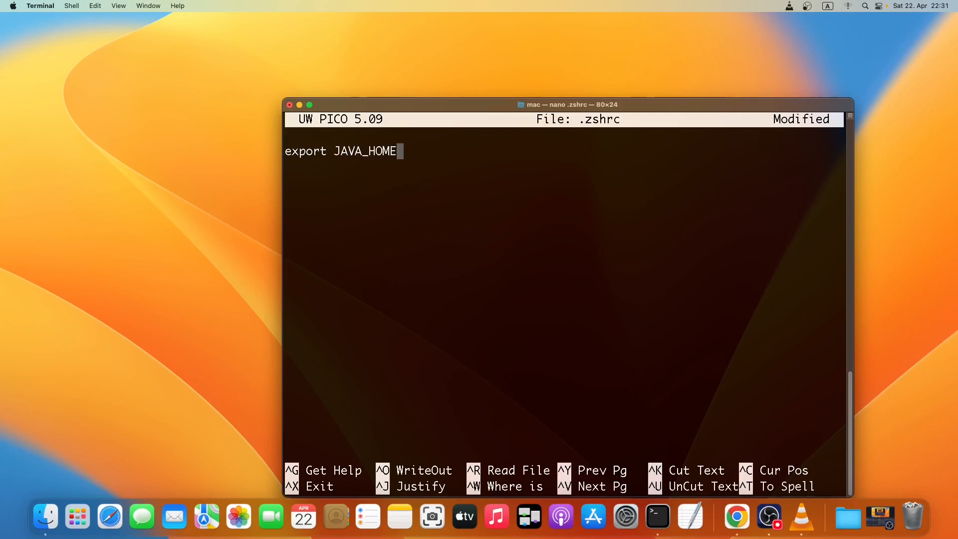
pyautogui.write('=')
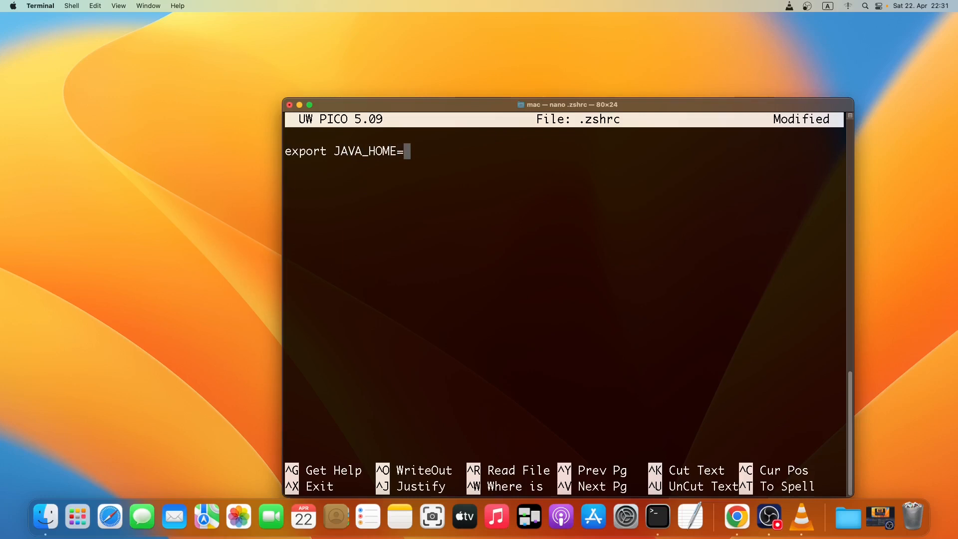
pyautogui.write('$(')
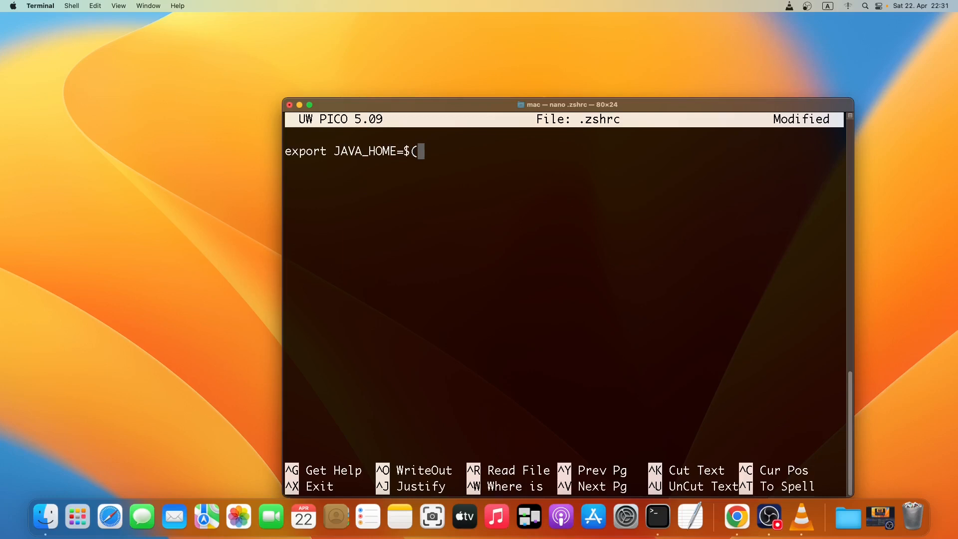
pyautogui.write('/u')
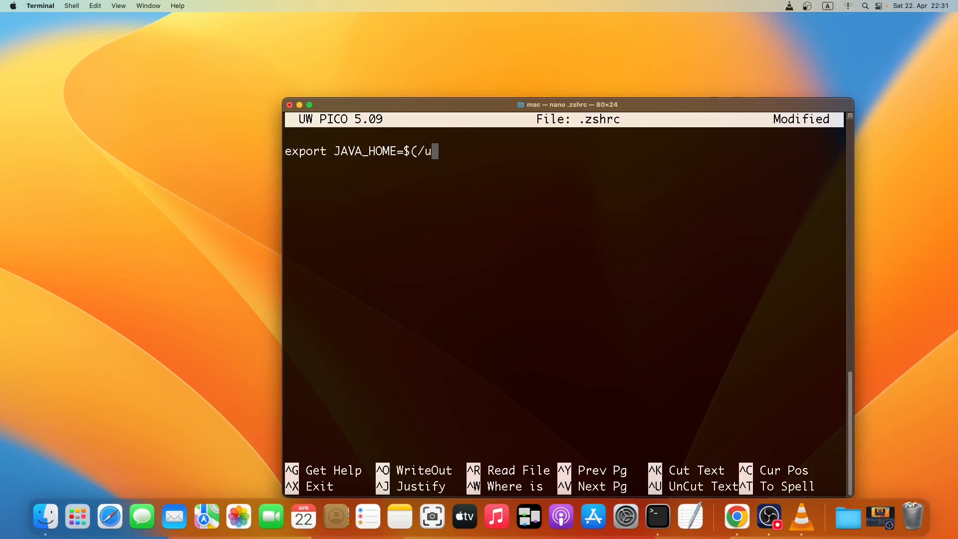
pyautogui.write('sr/')
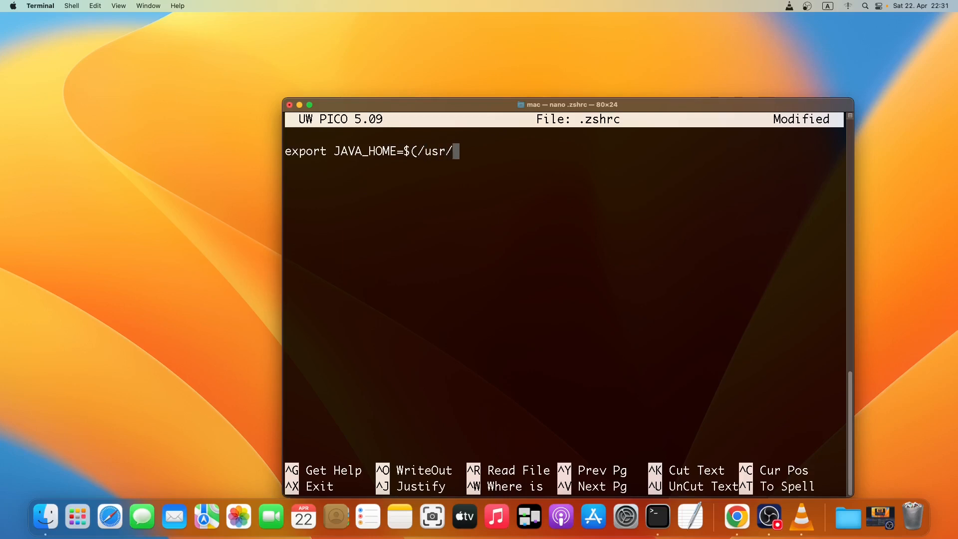
pyautogui.write('l')
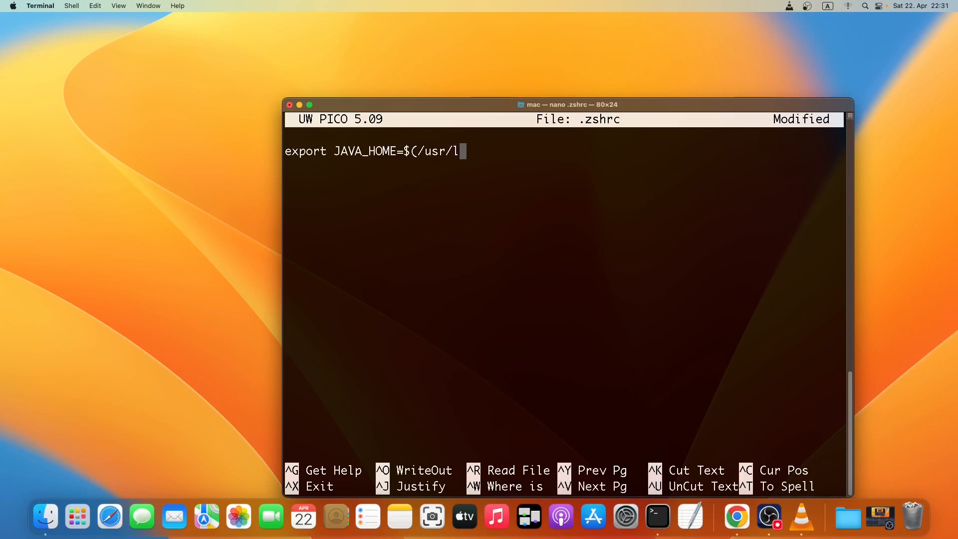
pyautogui.write('b')
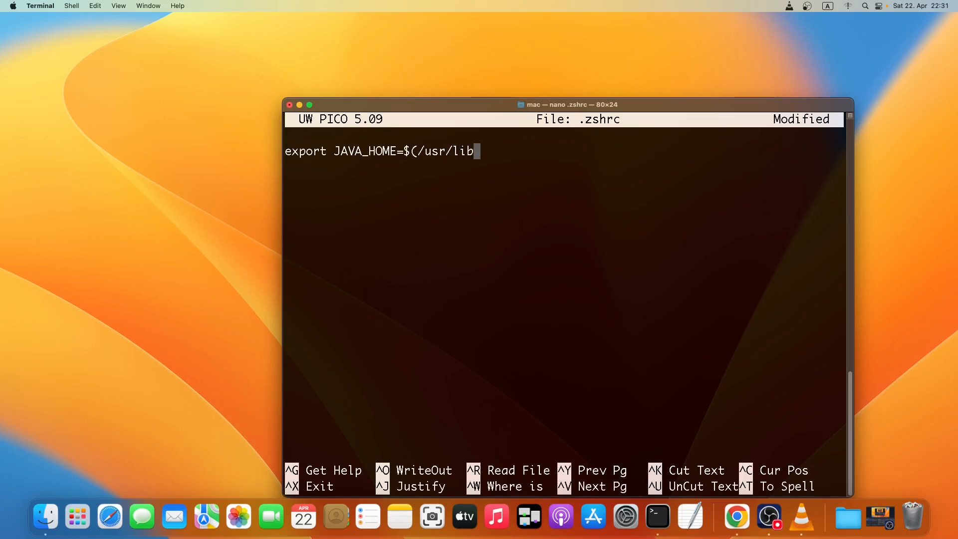
pyautogui.write('exec')
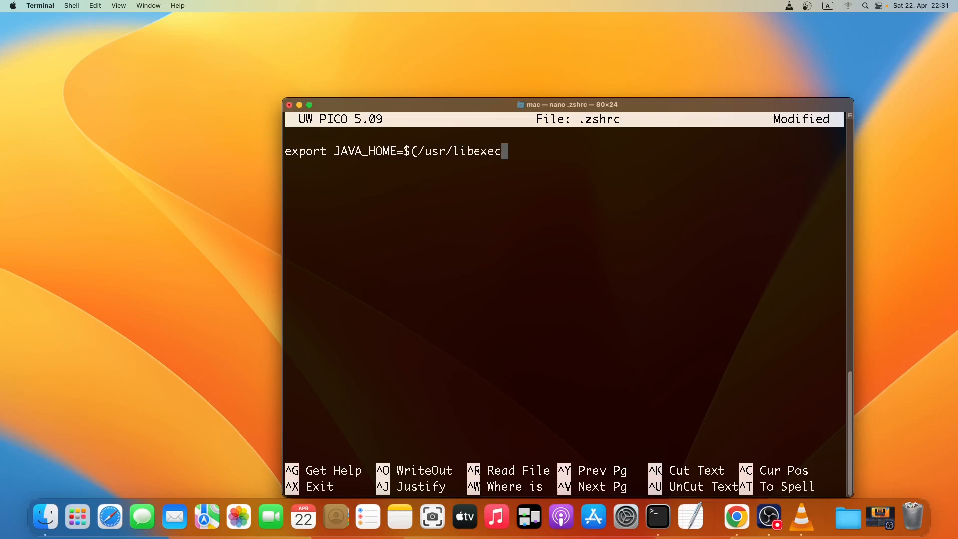
pyautogui.write('/')
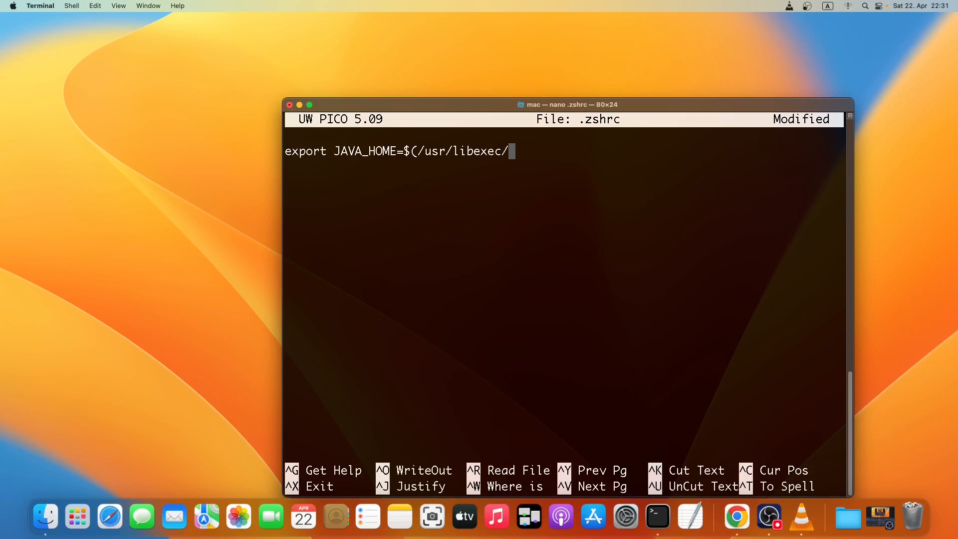
pyautogui.write('java_')
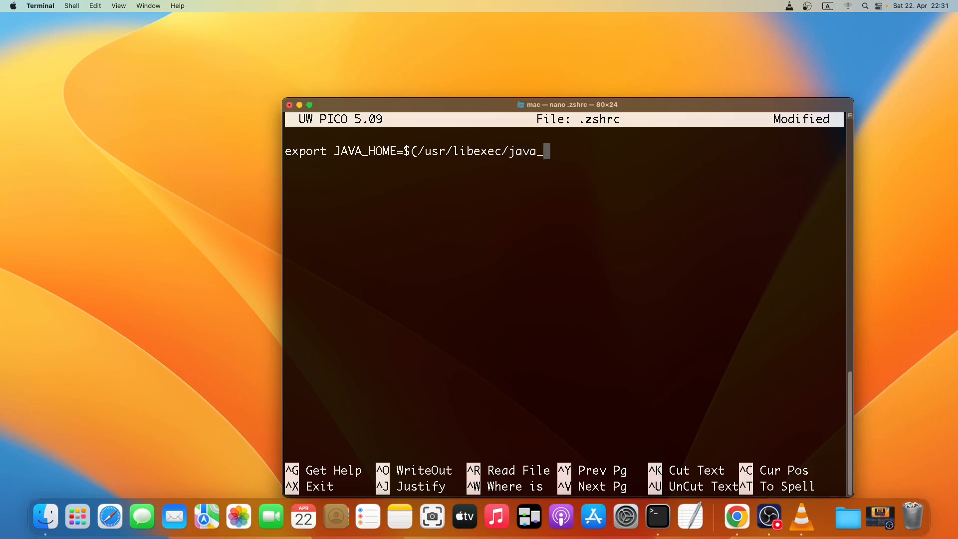
pyautogui.write('home')
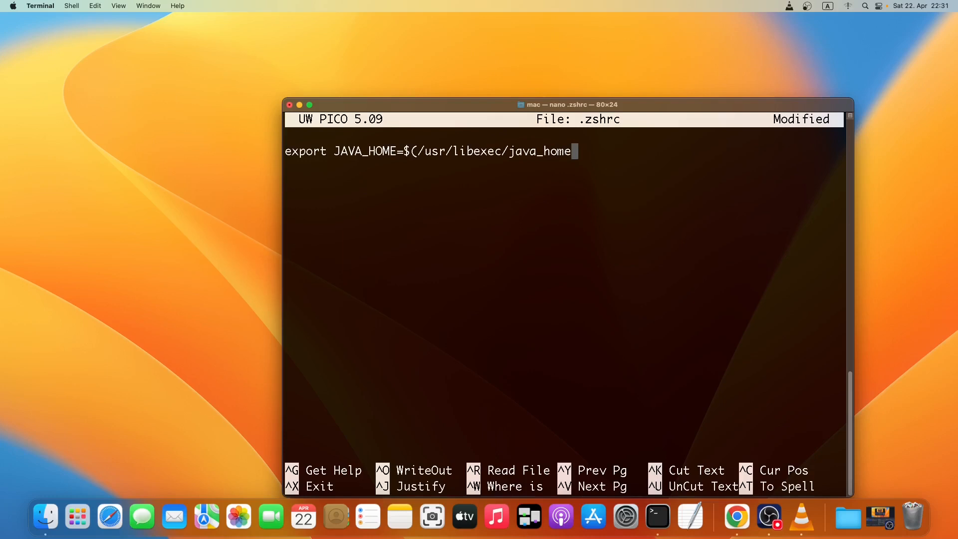
pyautogui.write(')')
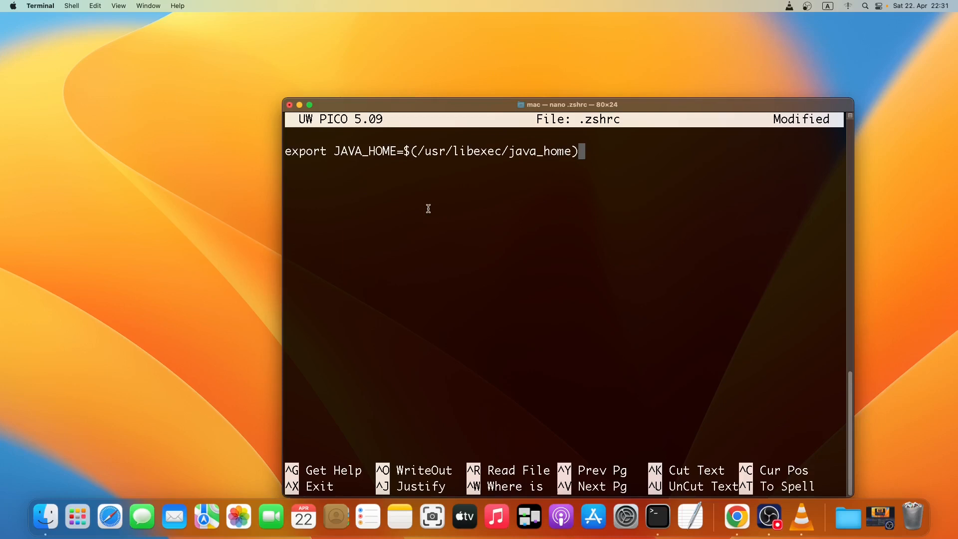
pyautogui.moveTo(334, 517)
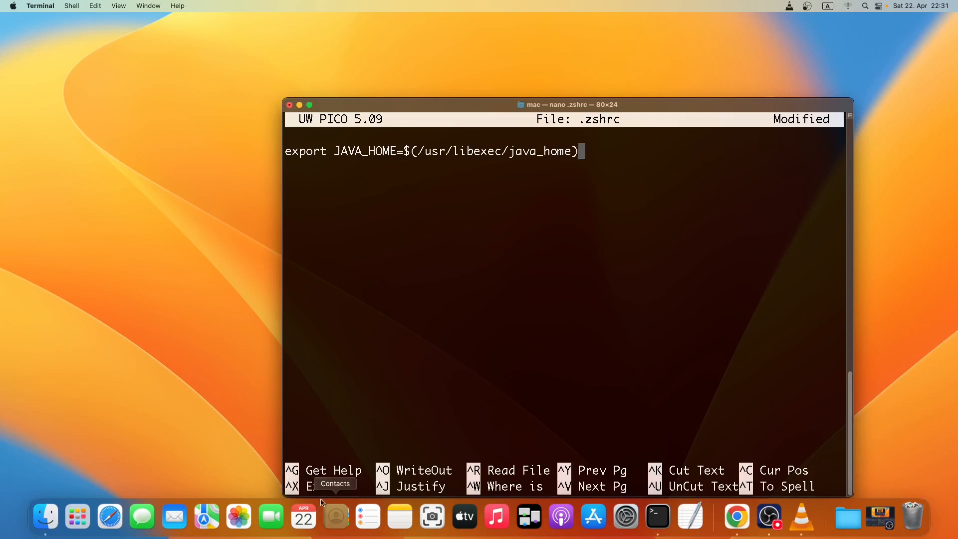
pyautogui.moveTo(322, 451)
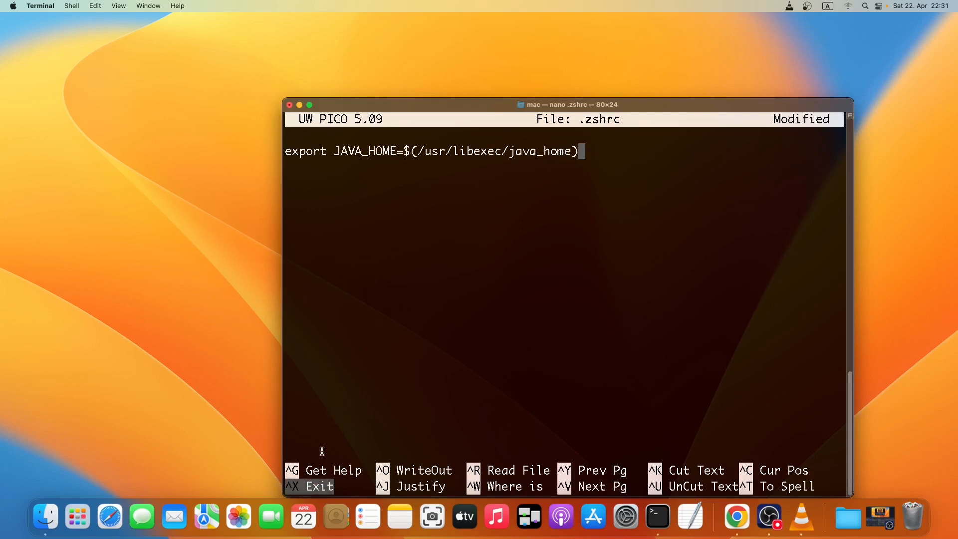
pyautogui.moveTo(362, 360)
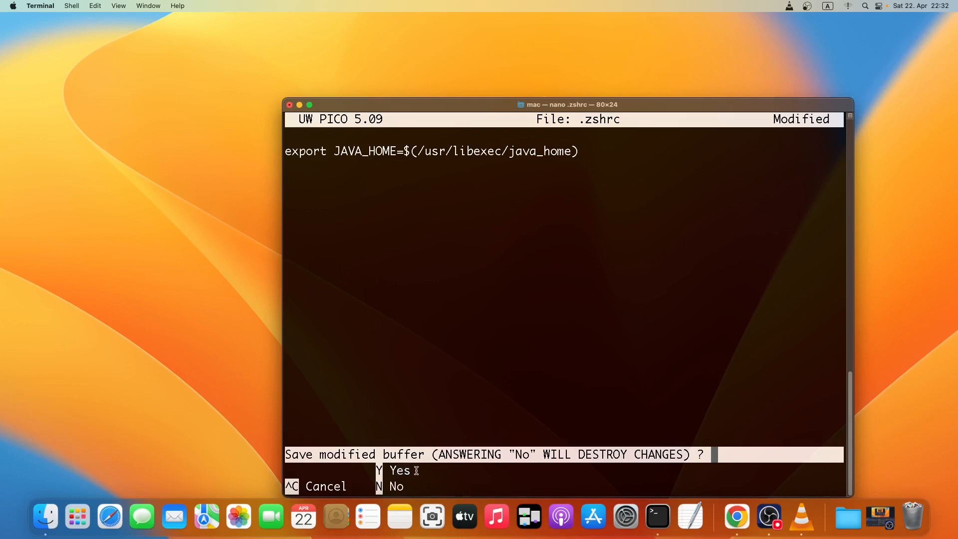
# - Confirm saving the modified buffer as .zshrc and exit nano
pyautogui.press('y')
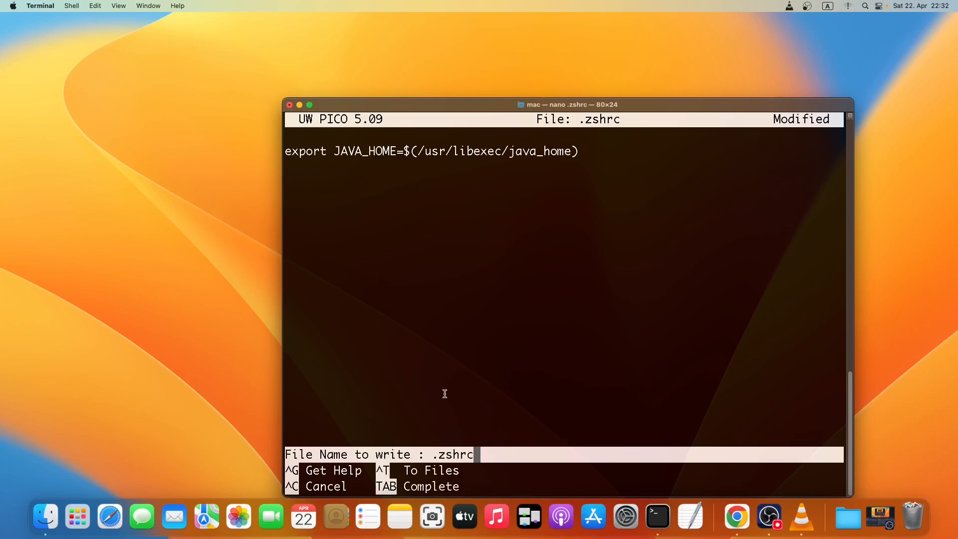
pyautogui.press('Return')
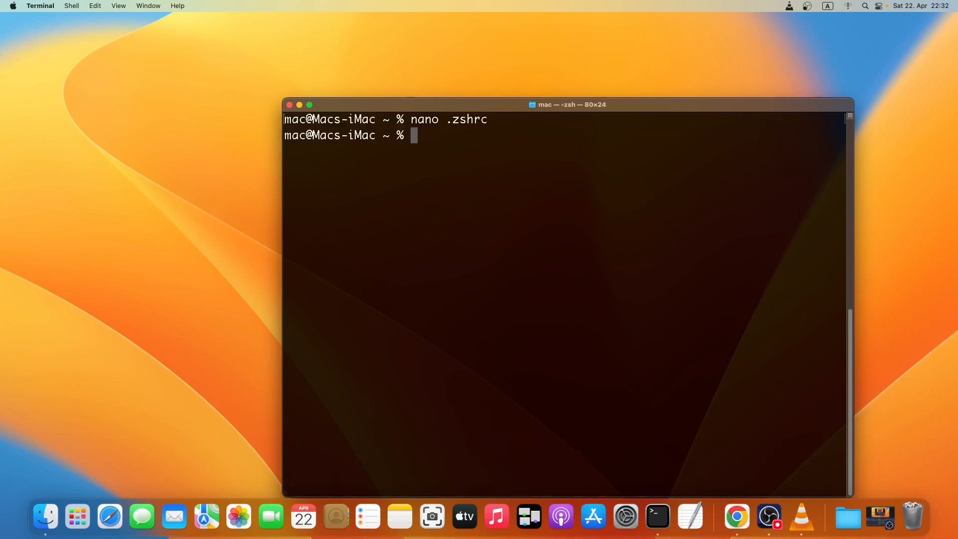
pyautogui.moveTo(442, 308)
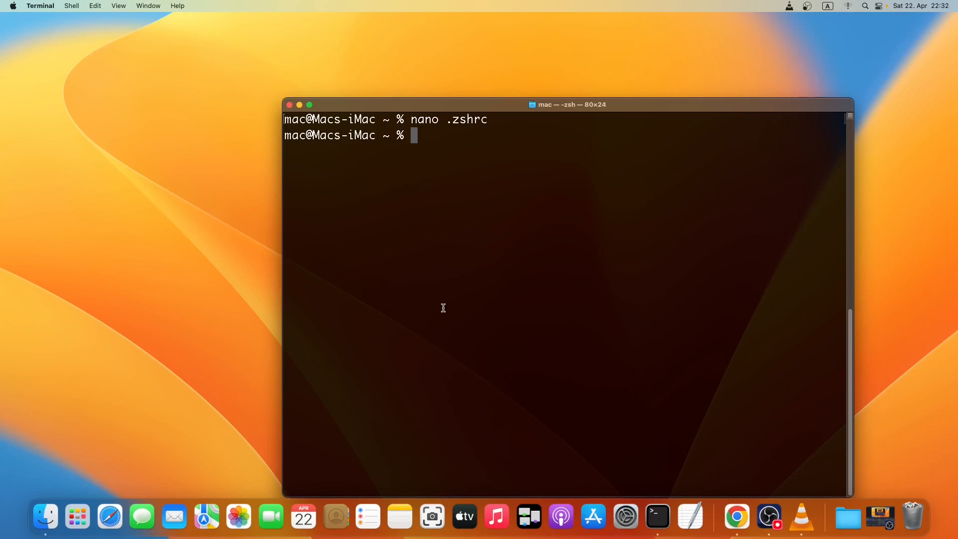
# - Run source .zshrc to apply the JAVA_HOME export in the current shell
pyautogui.write('source')
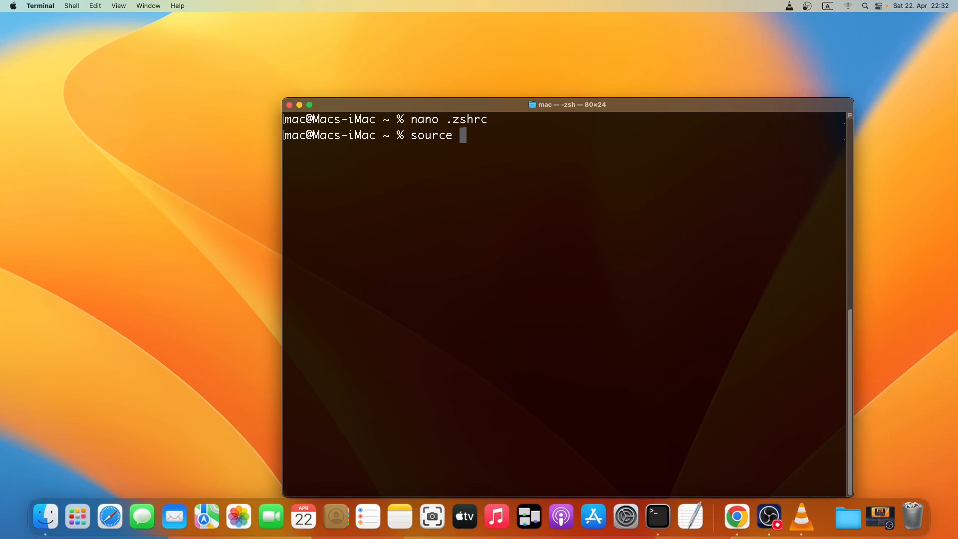
pyautogui.write('.')
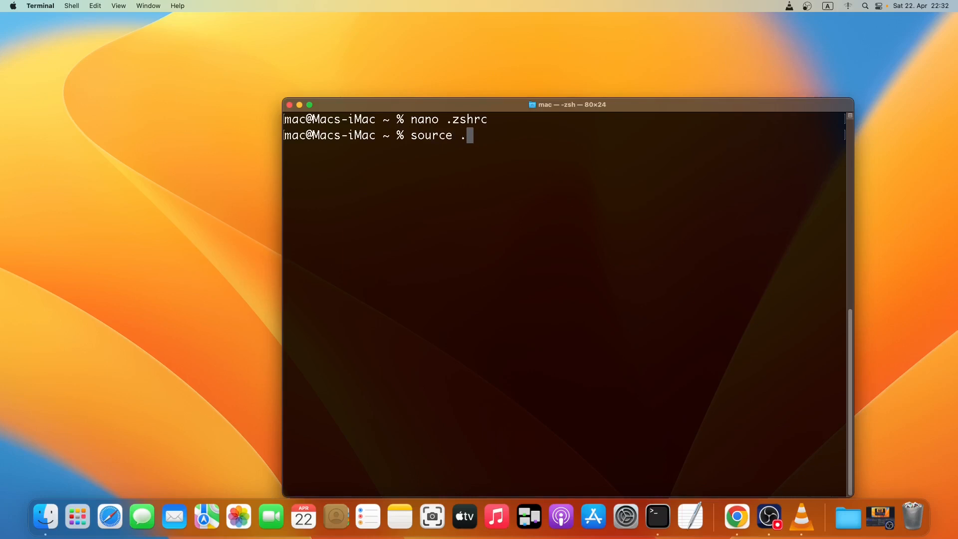
pyautogui.write('zshr')
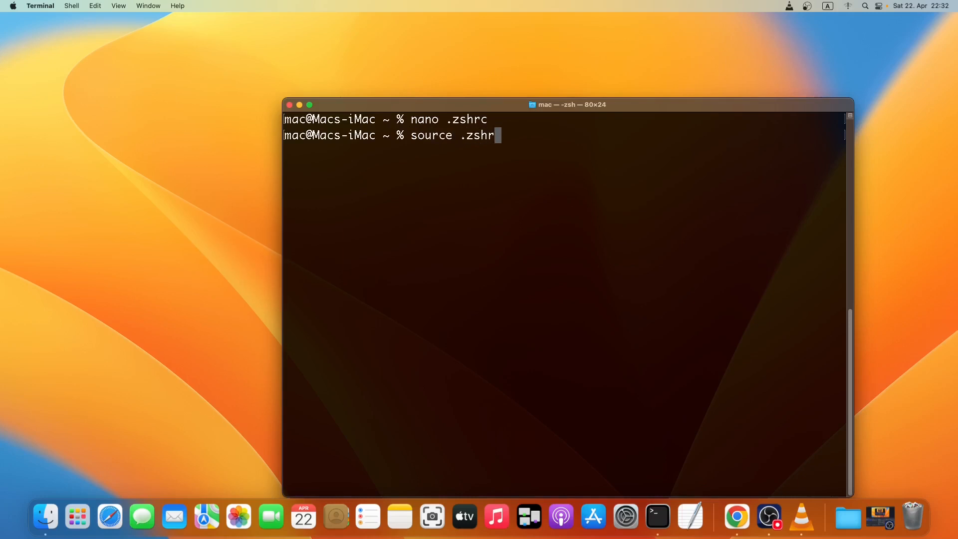
pyautogui.write('c')
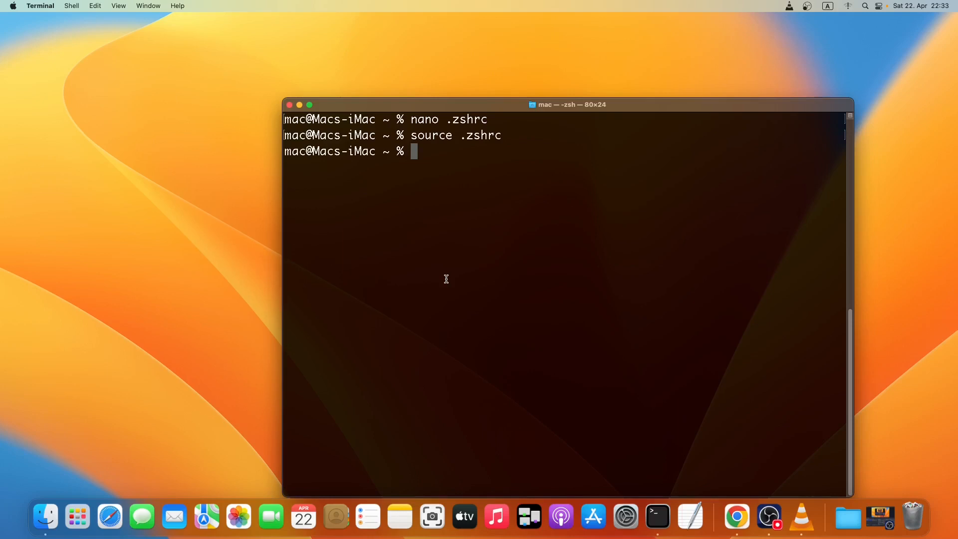
# - Run echo $JAVA_HOME to confirm it prints the jdk-20.jdk Contents/Home path
pyautogui.write('e')
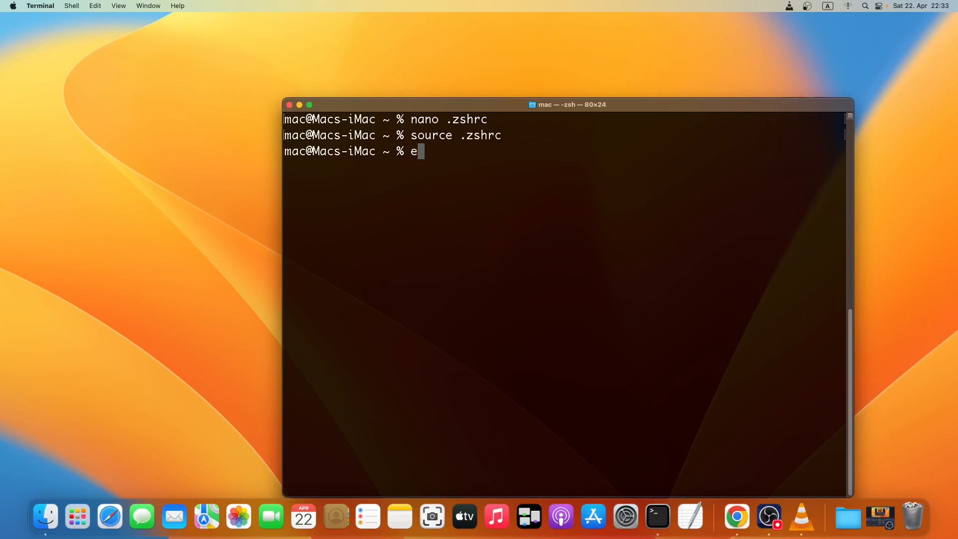
pyautogui.write('cho')
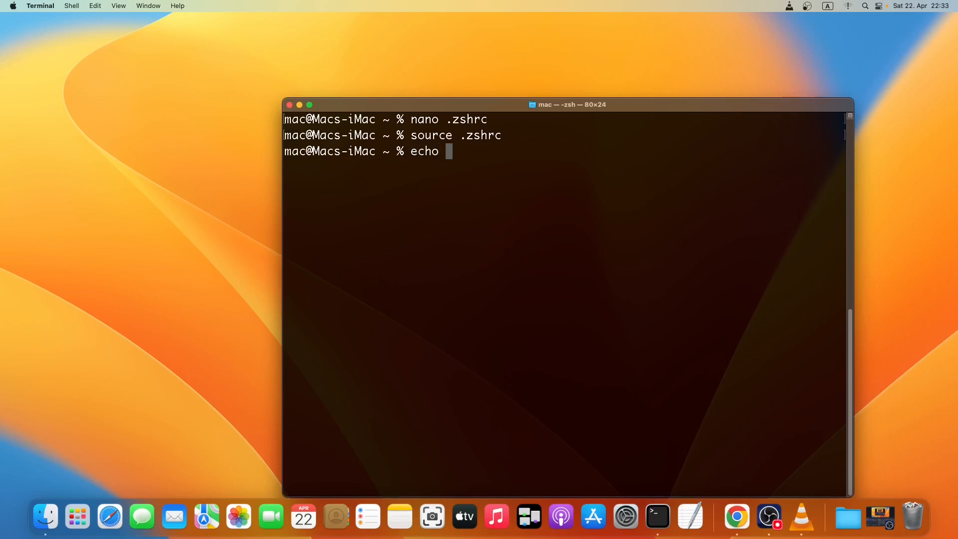
pyautogui.write('$')
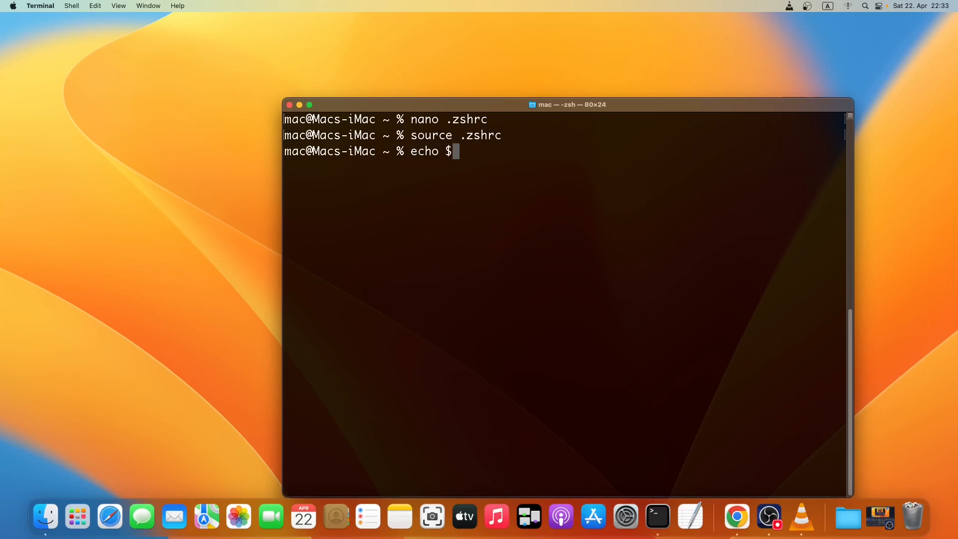
pyautogui.write('JAVA')
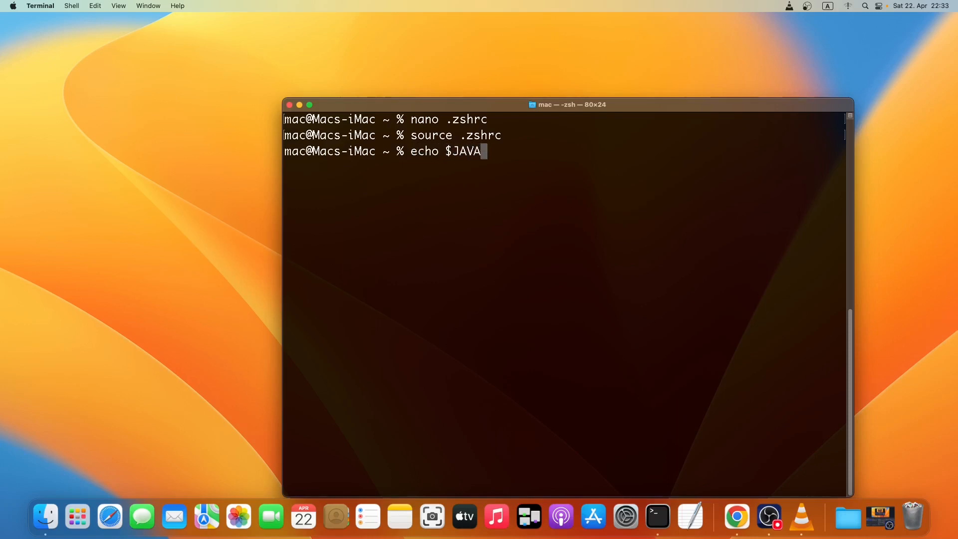
pyautogui.write('_HOME')
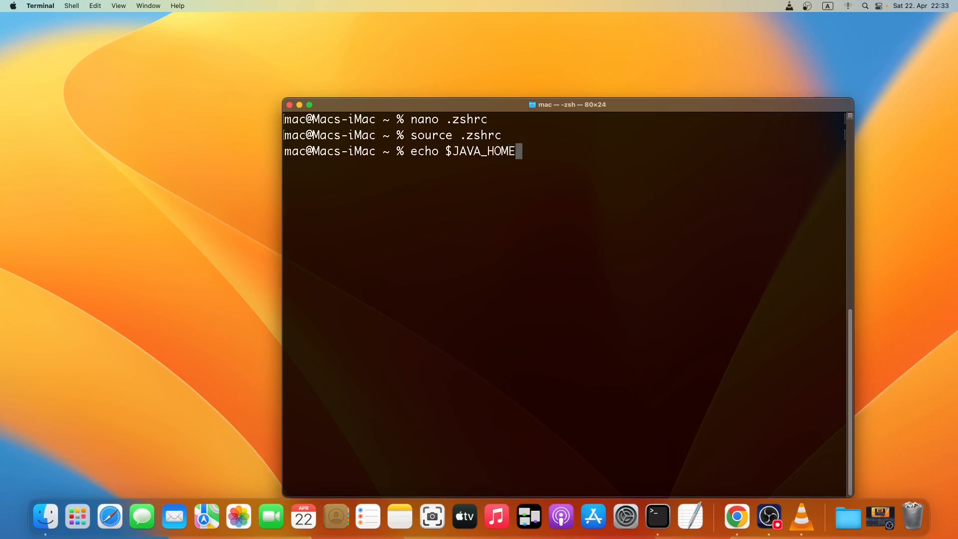
pyautogui.press('Return')
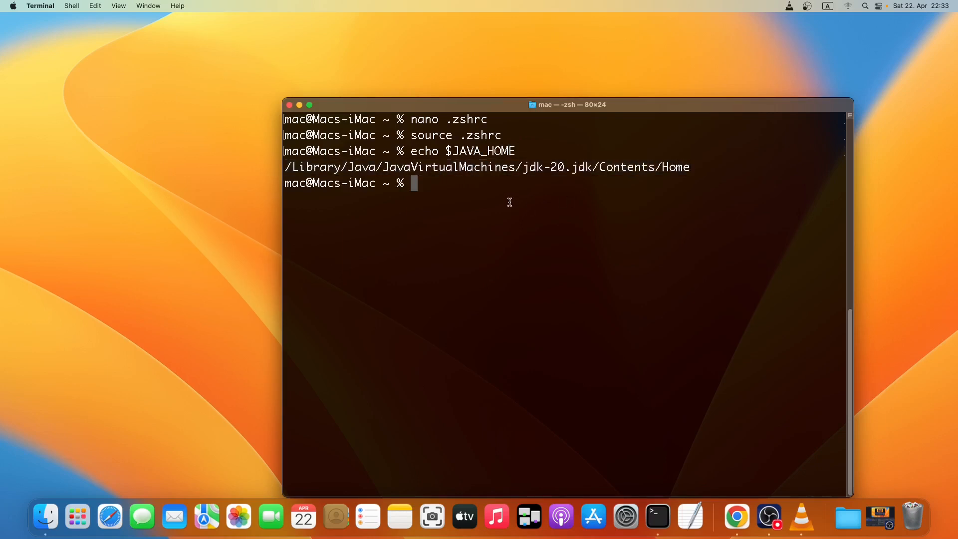
pyautogui.moveTo(614, 197)
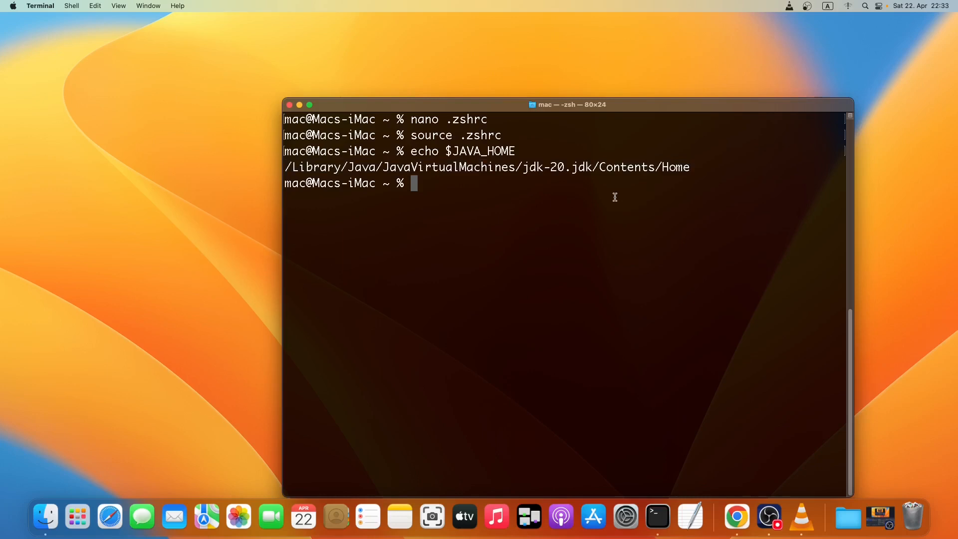
pyautogui.moveTo(485, 202)
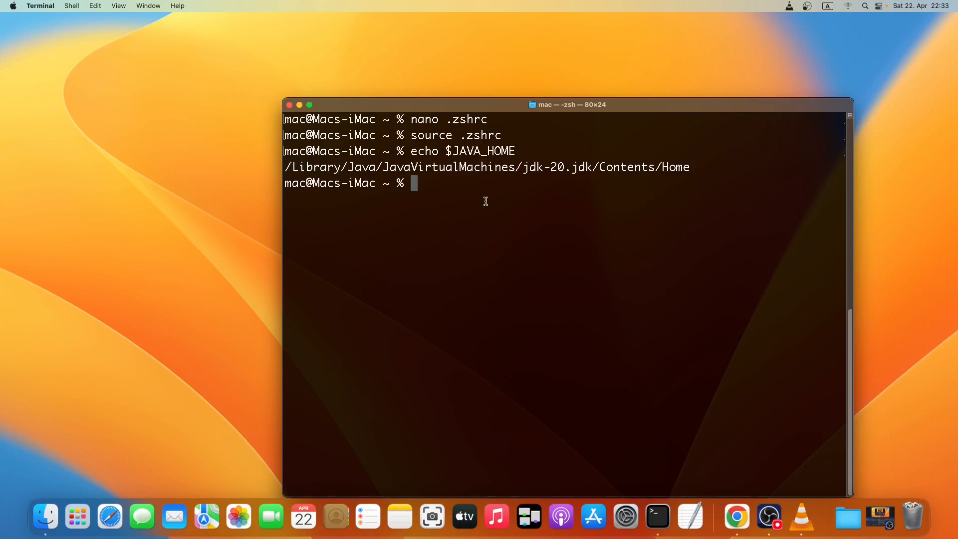
pyautogui.moveTo(356, 108)
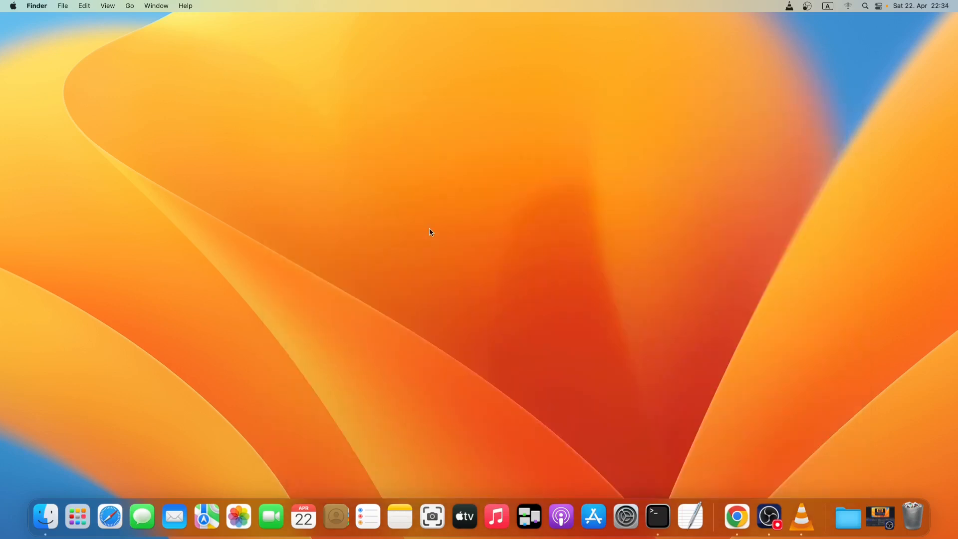
pyautogui.moveTo(437, 261)
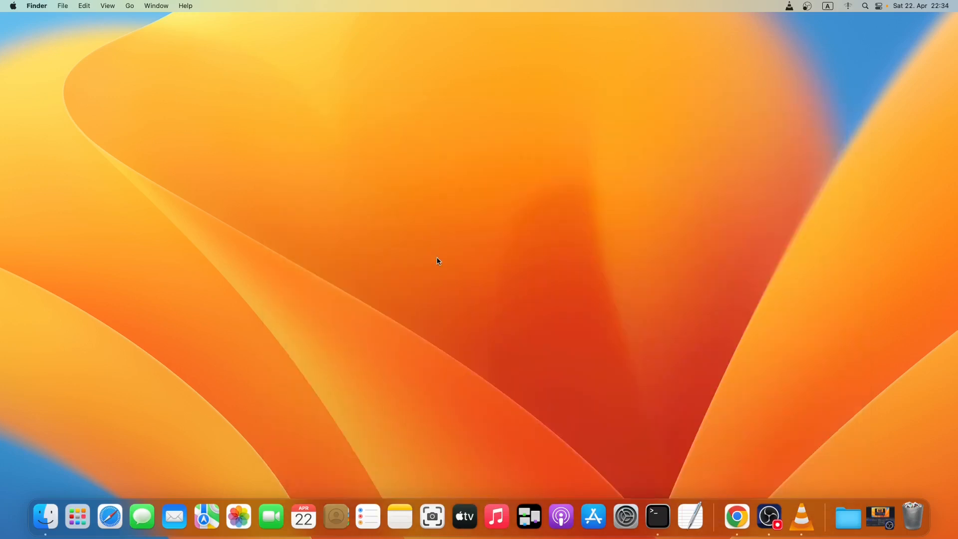